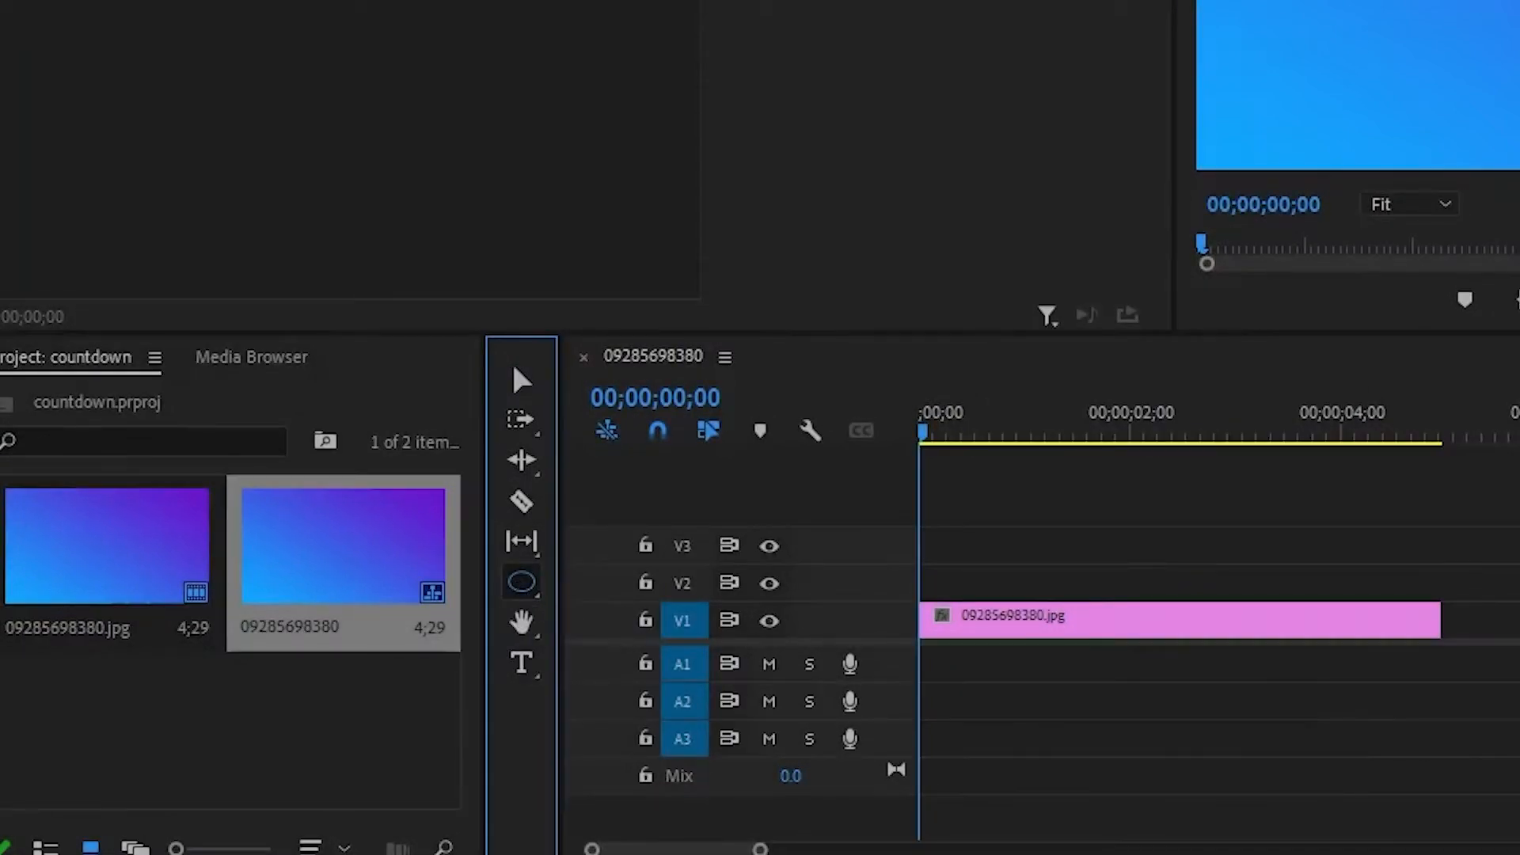
# - Draw a circle with a white stroke and no fill over the gradient in the Program Monitor
pyautogui.click(661, 46)
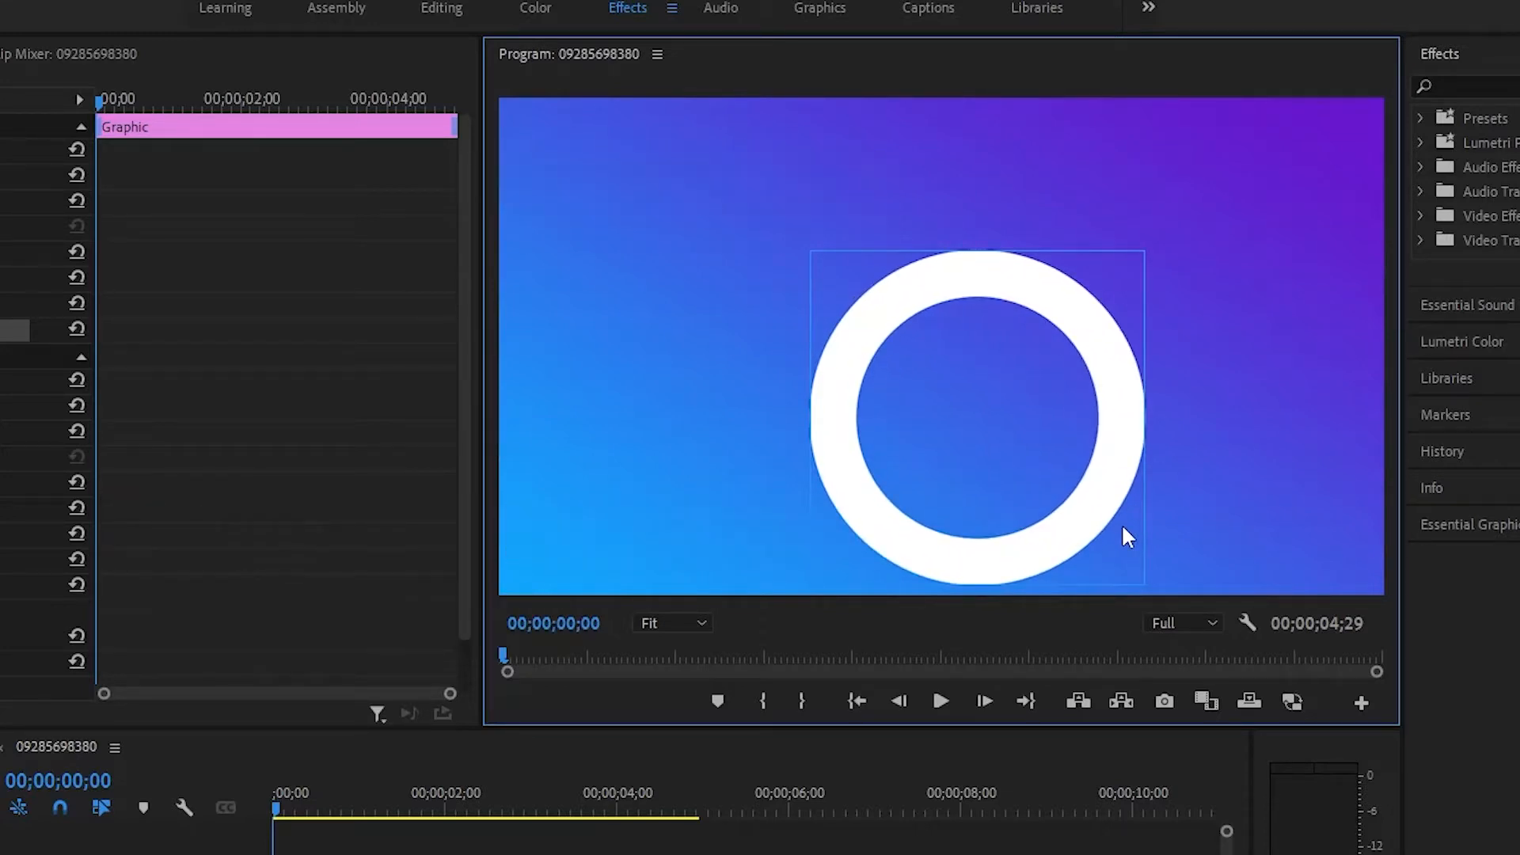
# - Align the ring to the frame centre, keep Fill off, and tick Shadow under Appearance
pyautogui.click(1468, 524)
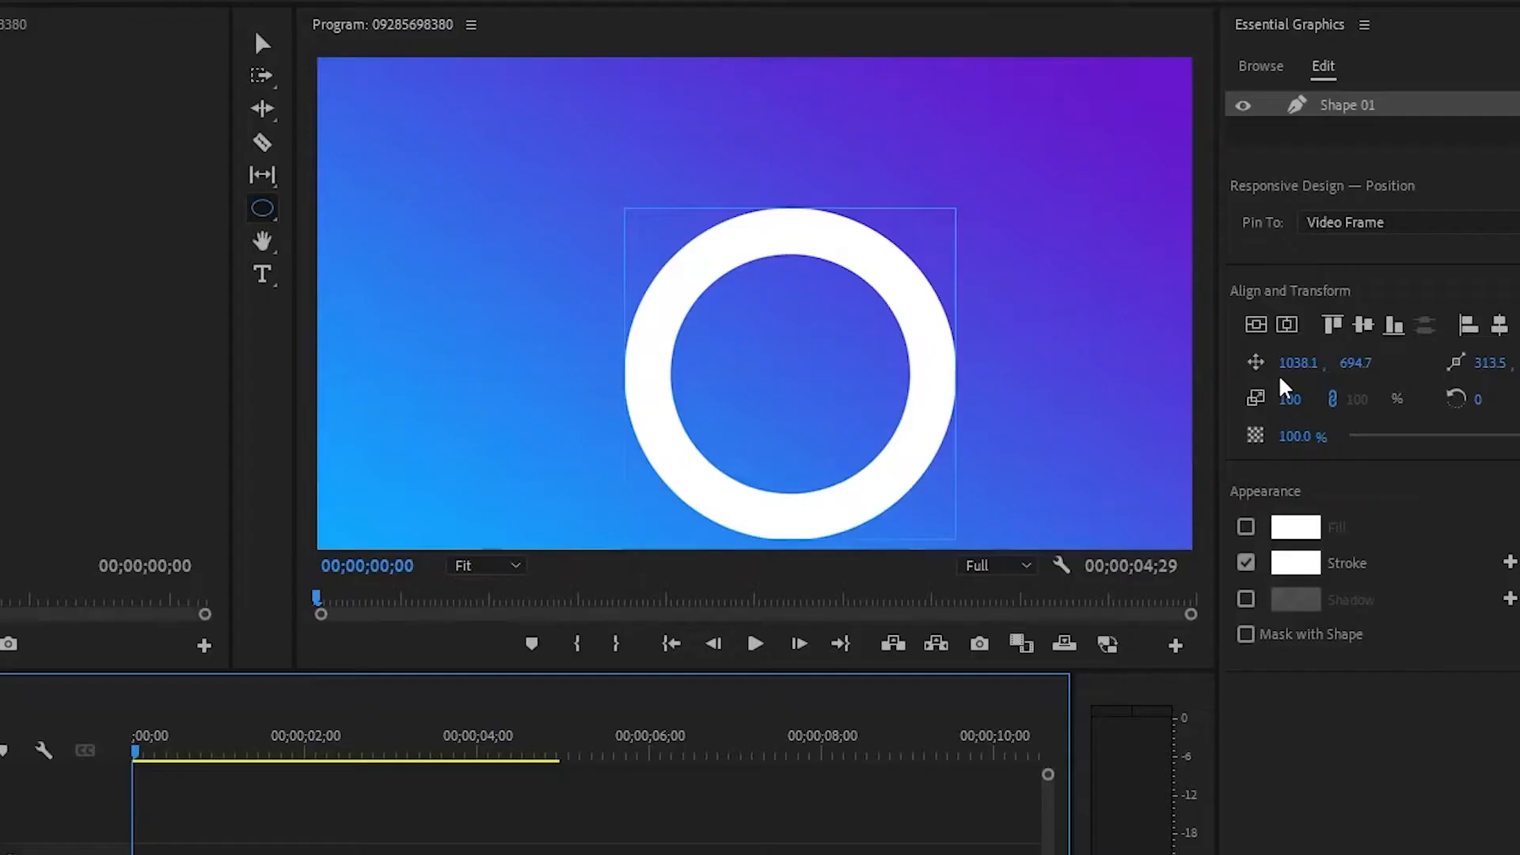
pyautogui.click(1286, 325)
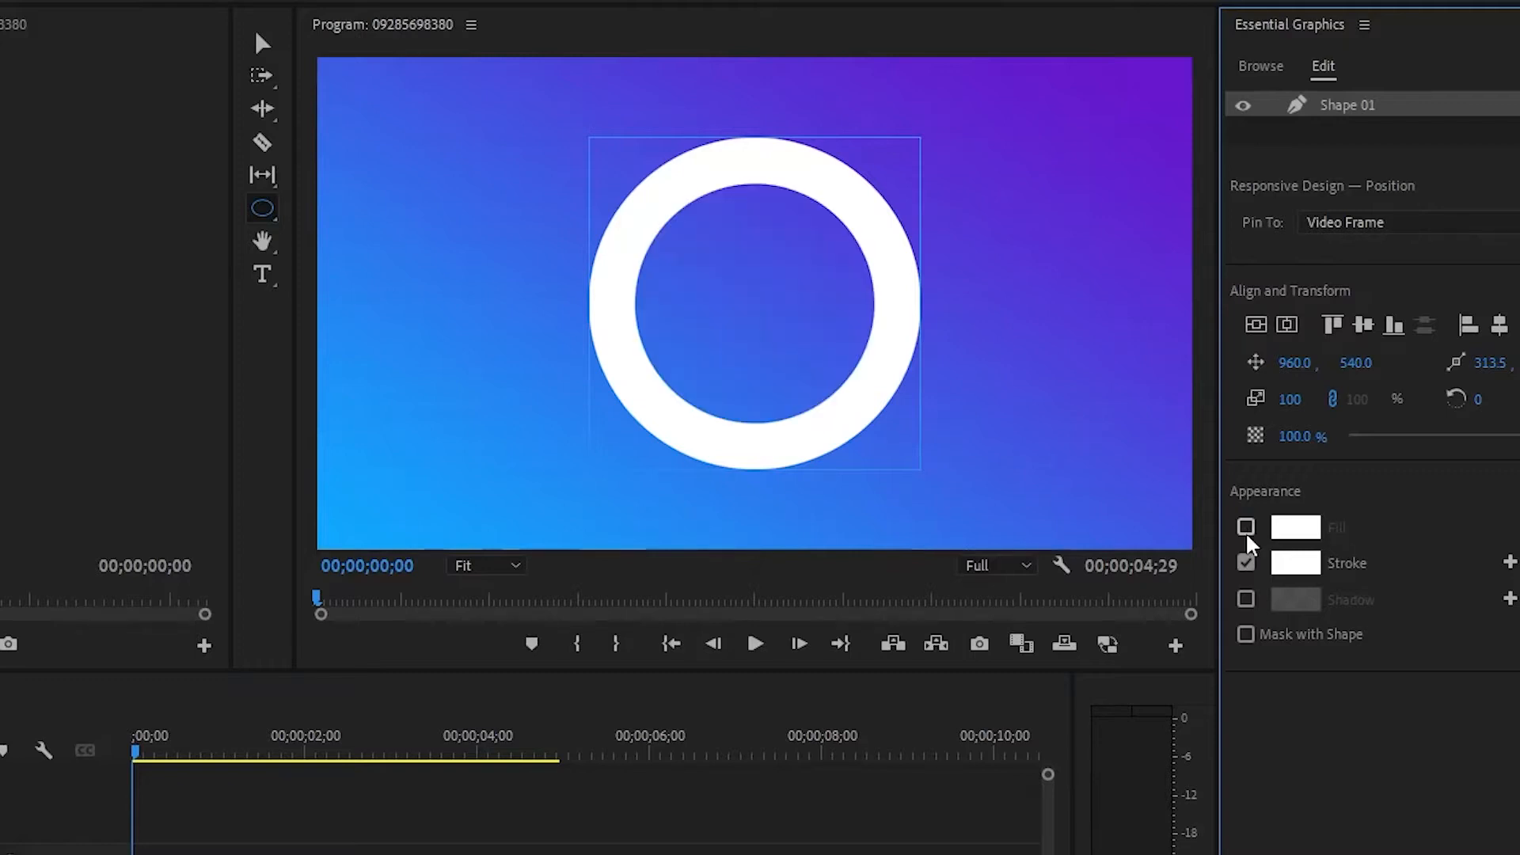
pyautogui.click(1247, 526)
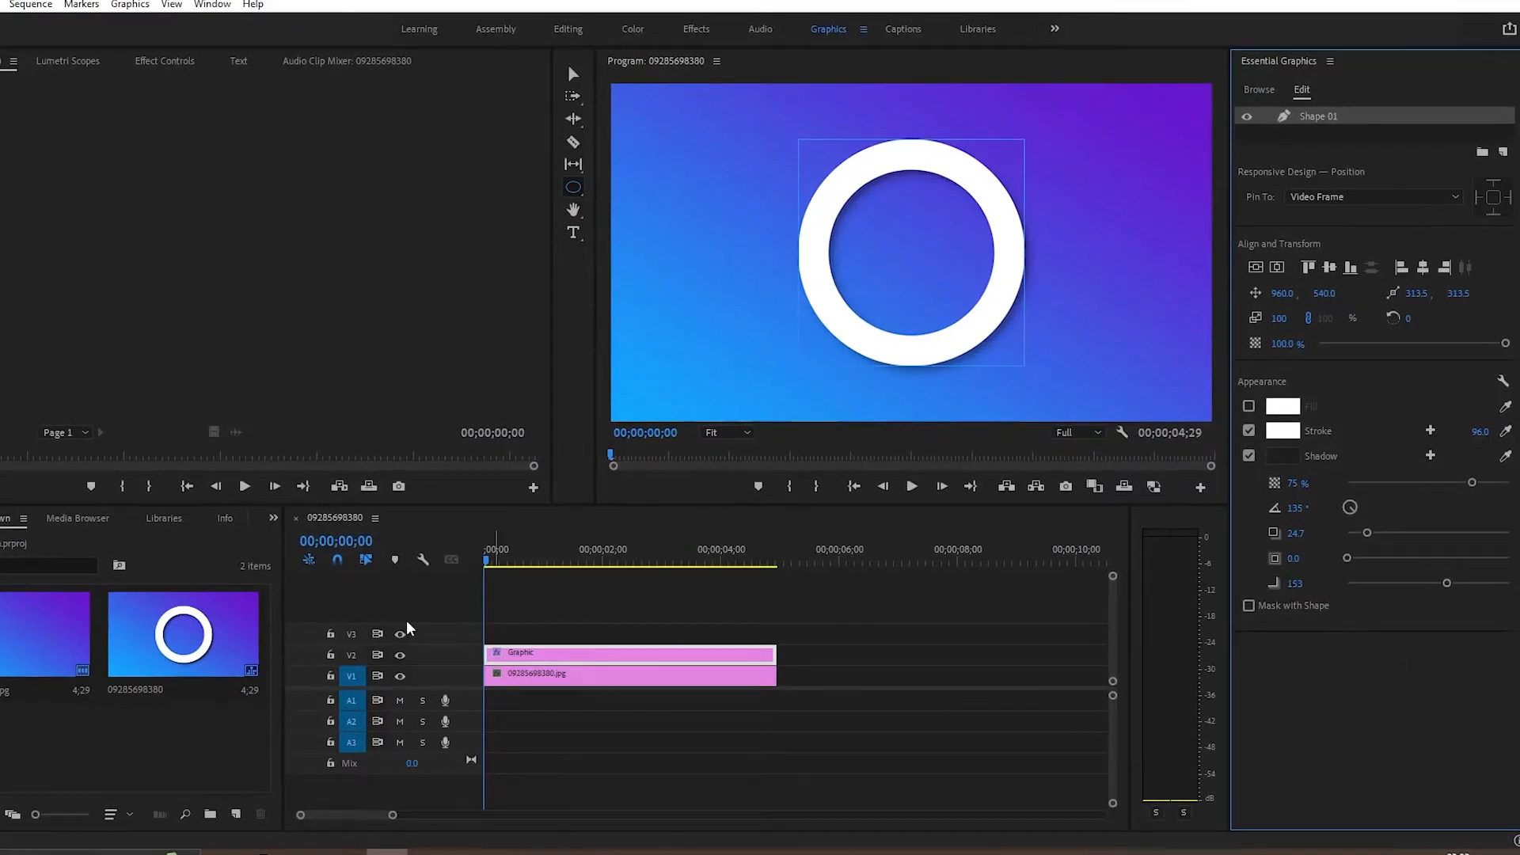
pyautogui.moveTo(706, 36)
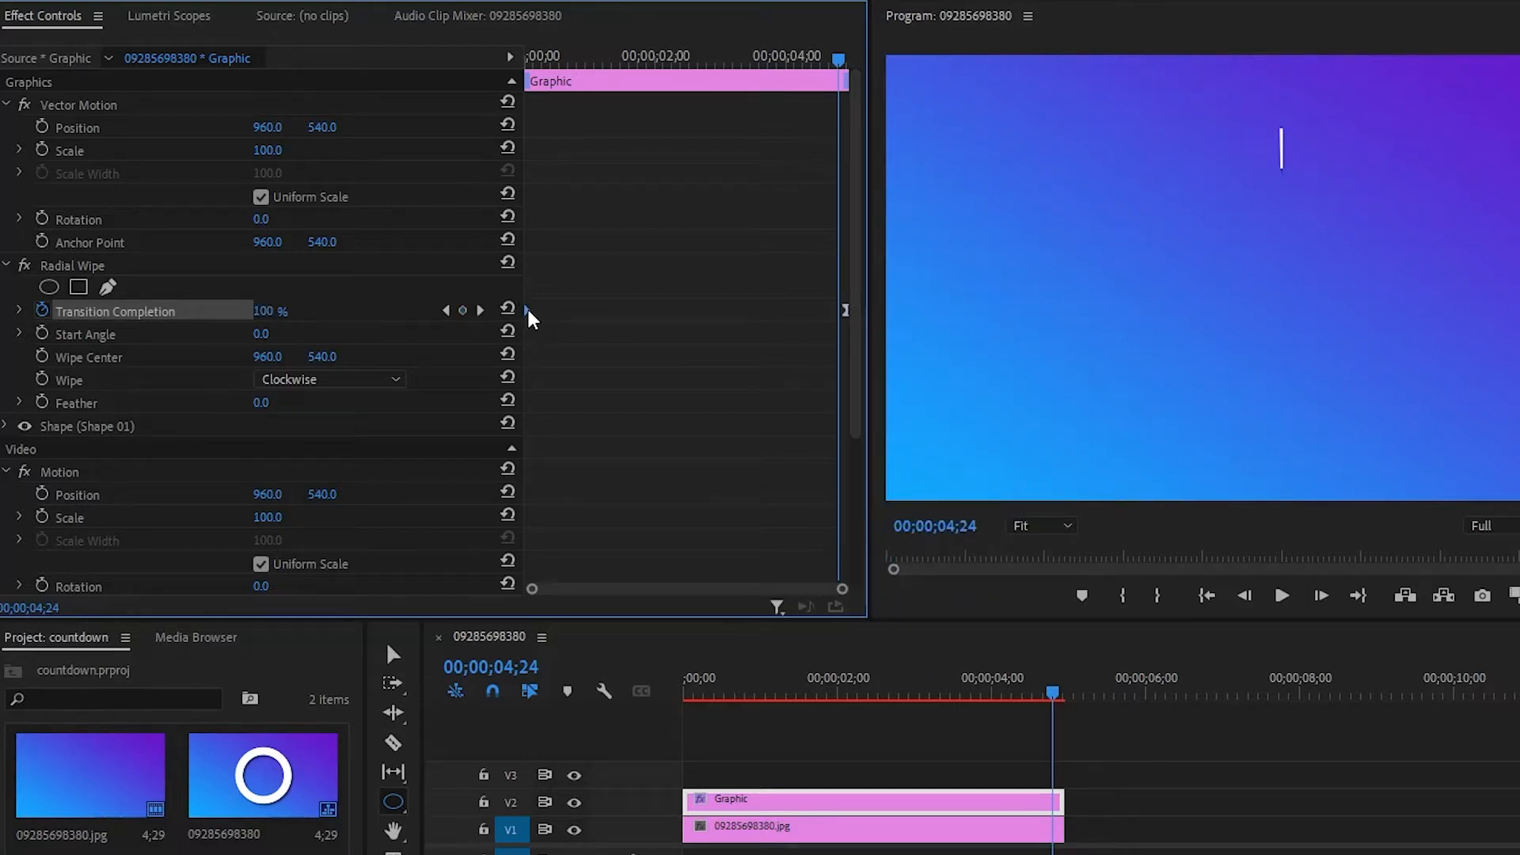
# - Apply Radial Wipe keyed 0% to 100% Transition Completion, Clockwise, and scrub to preview it
pyautogui.rightClick(530, 318)
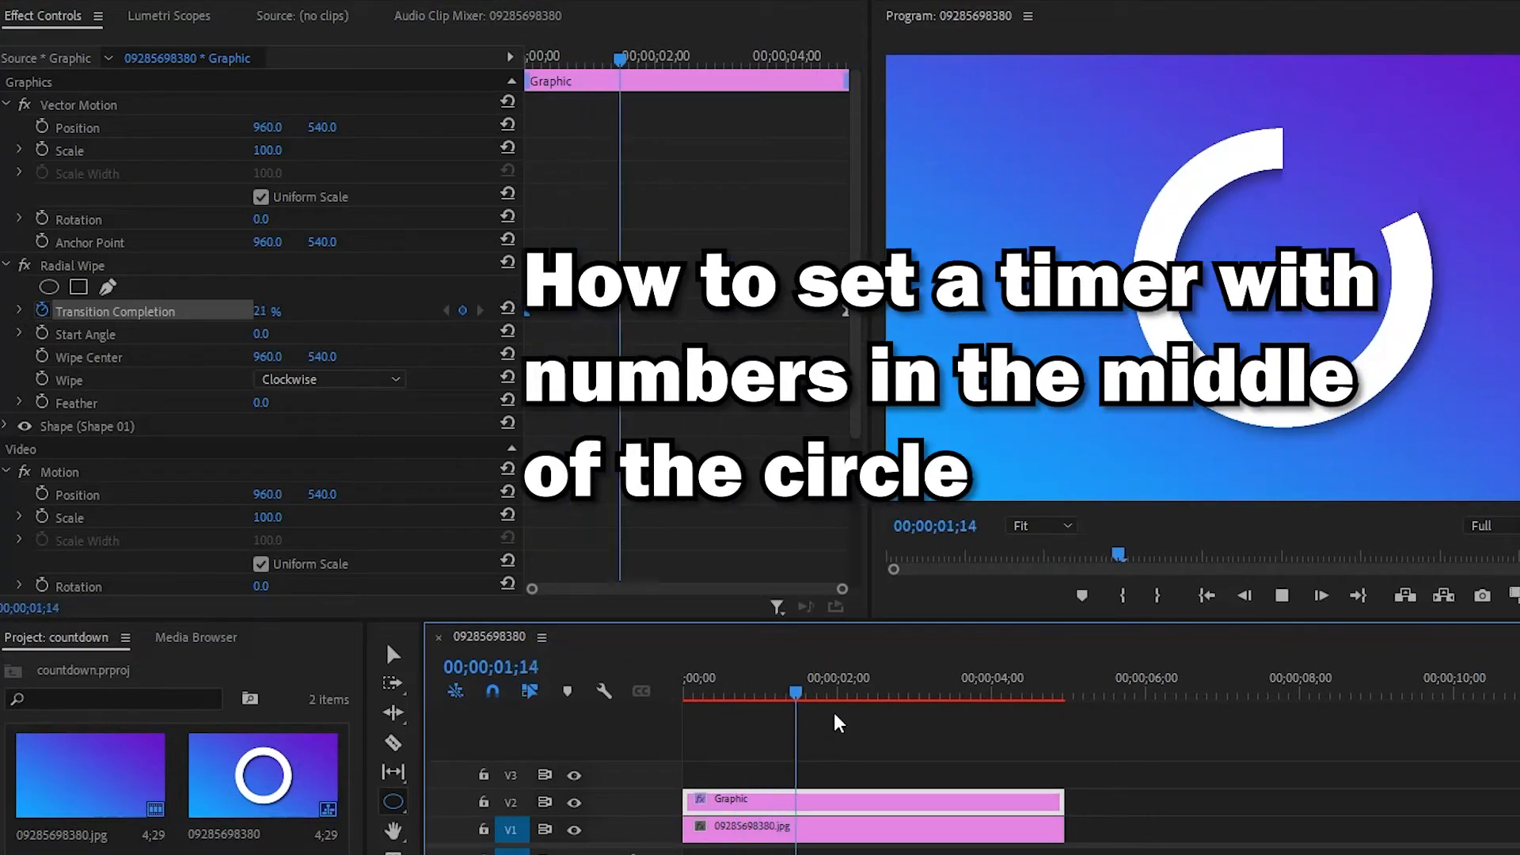
pyautogui.click(960, 692)
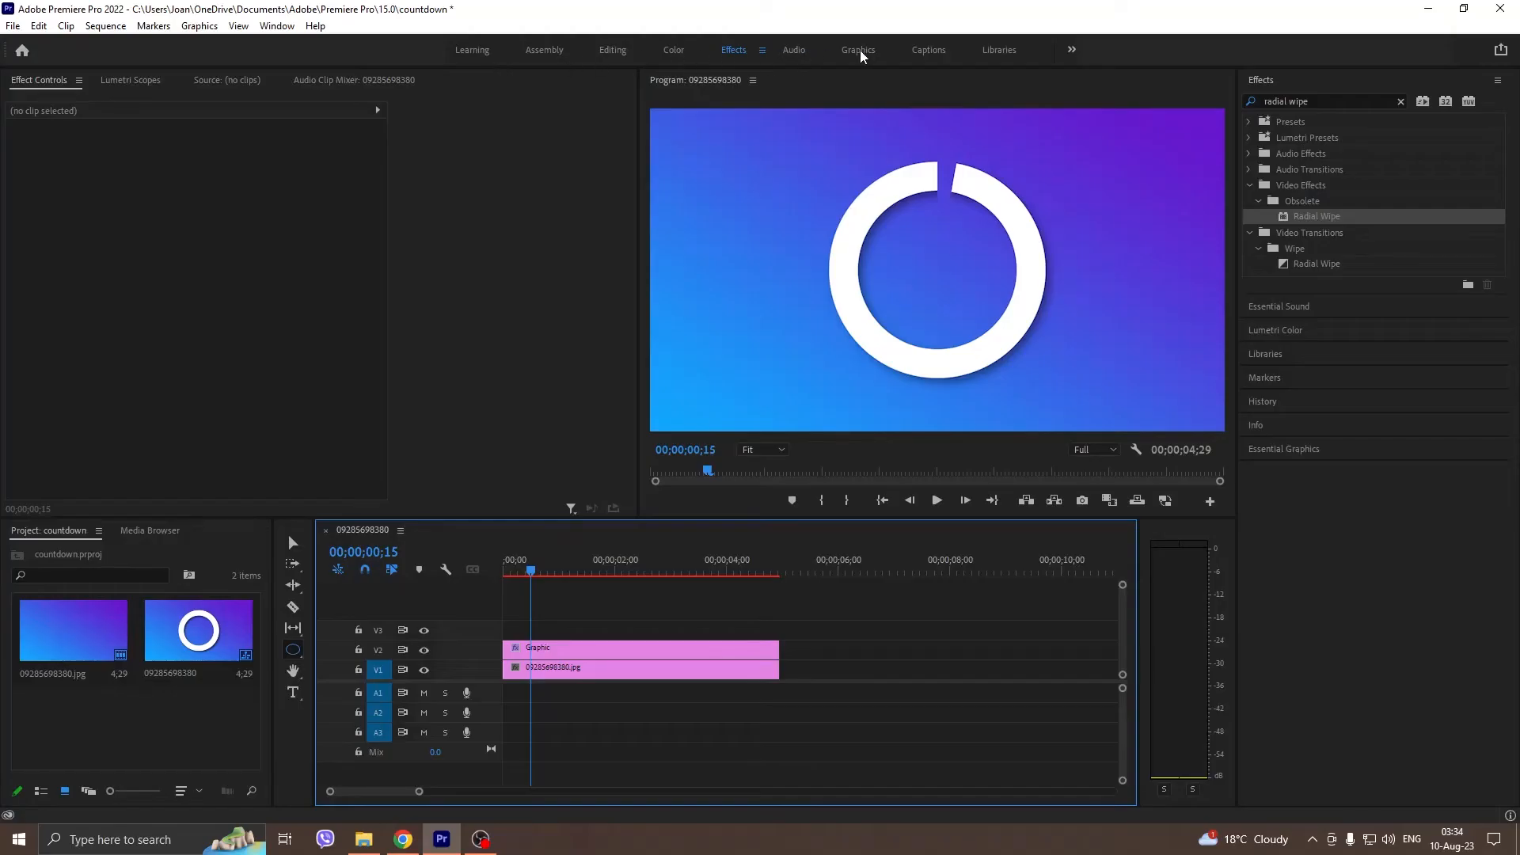
# - Create a Transparent Video item via New Item, confirm it, and place it on V3
pyautogui.click(857, 49)
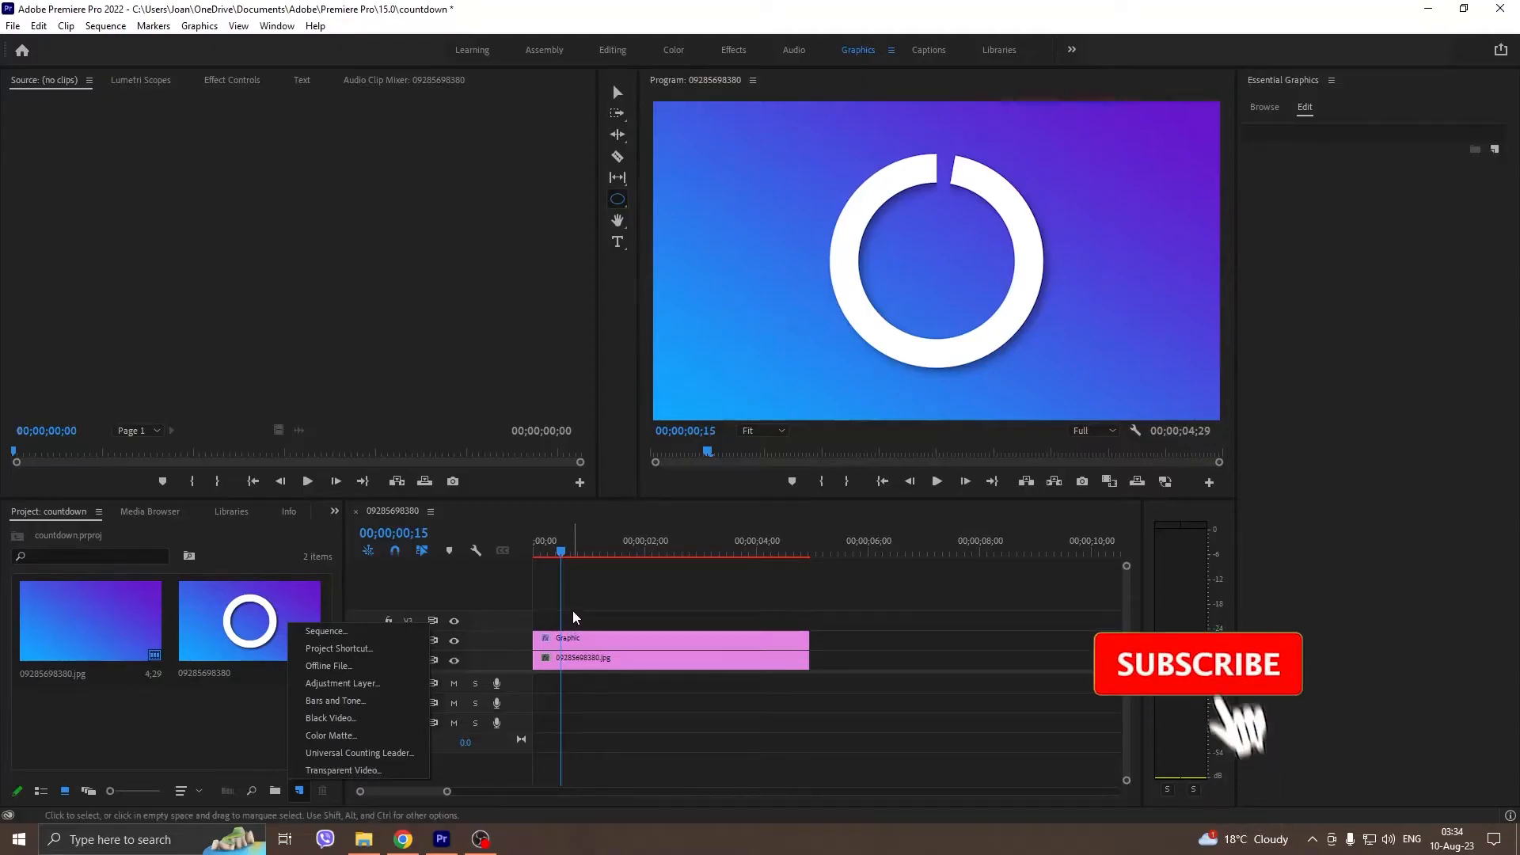
pyautogui.click(342, 770)
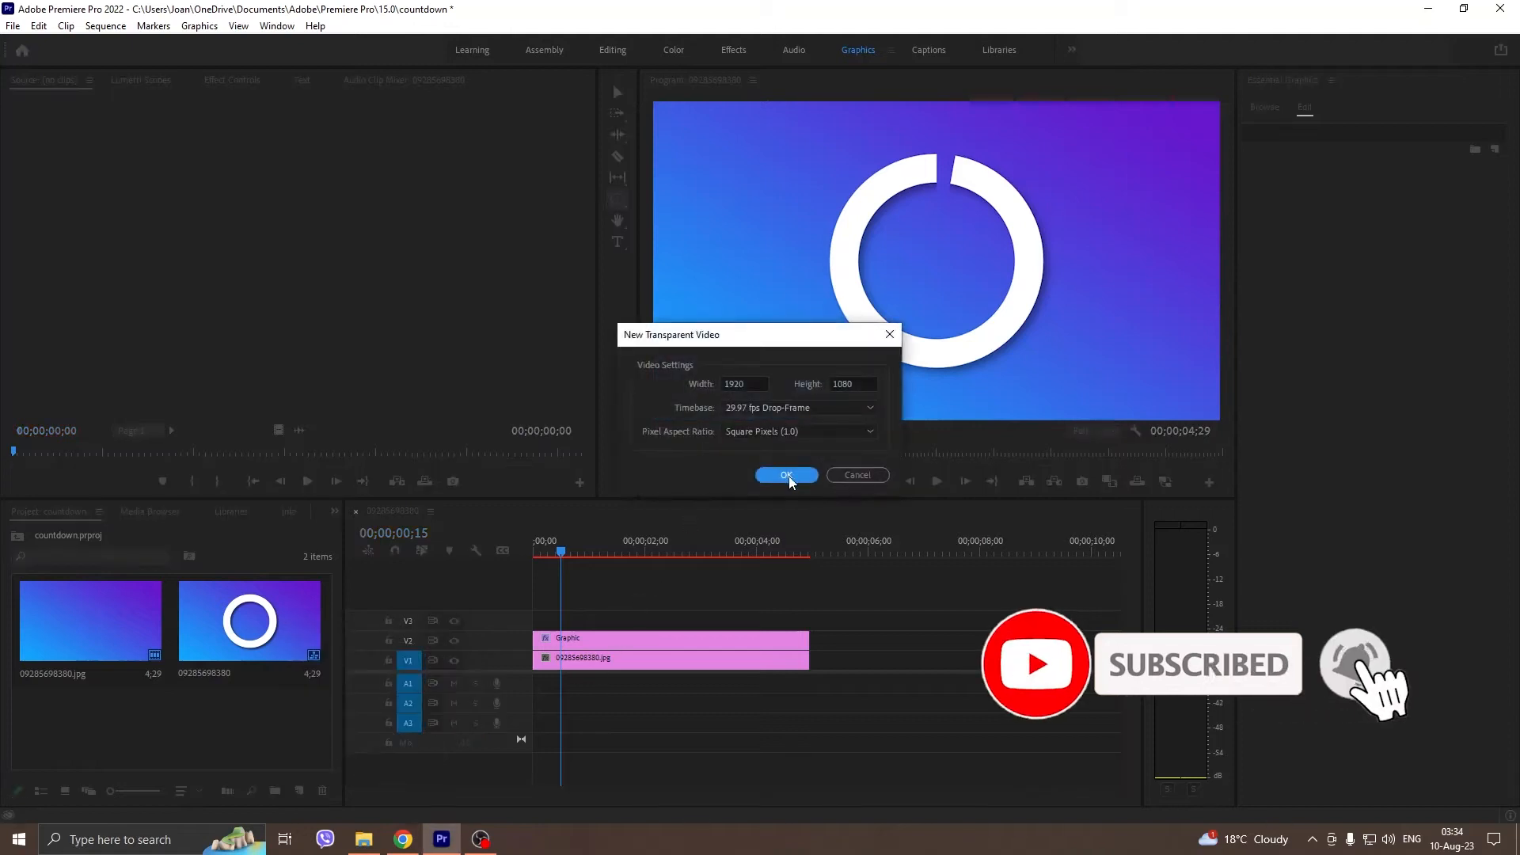
pyautogui.click(785, 473)
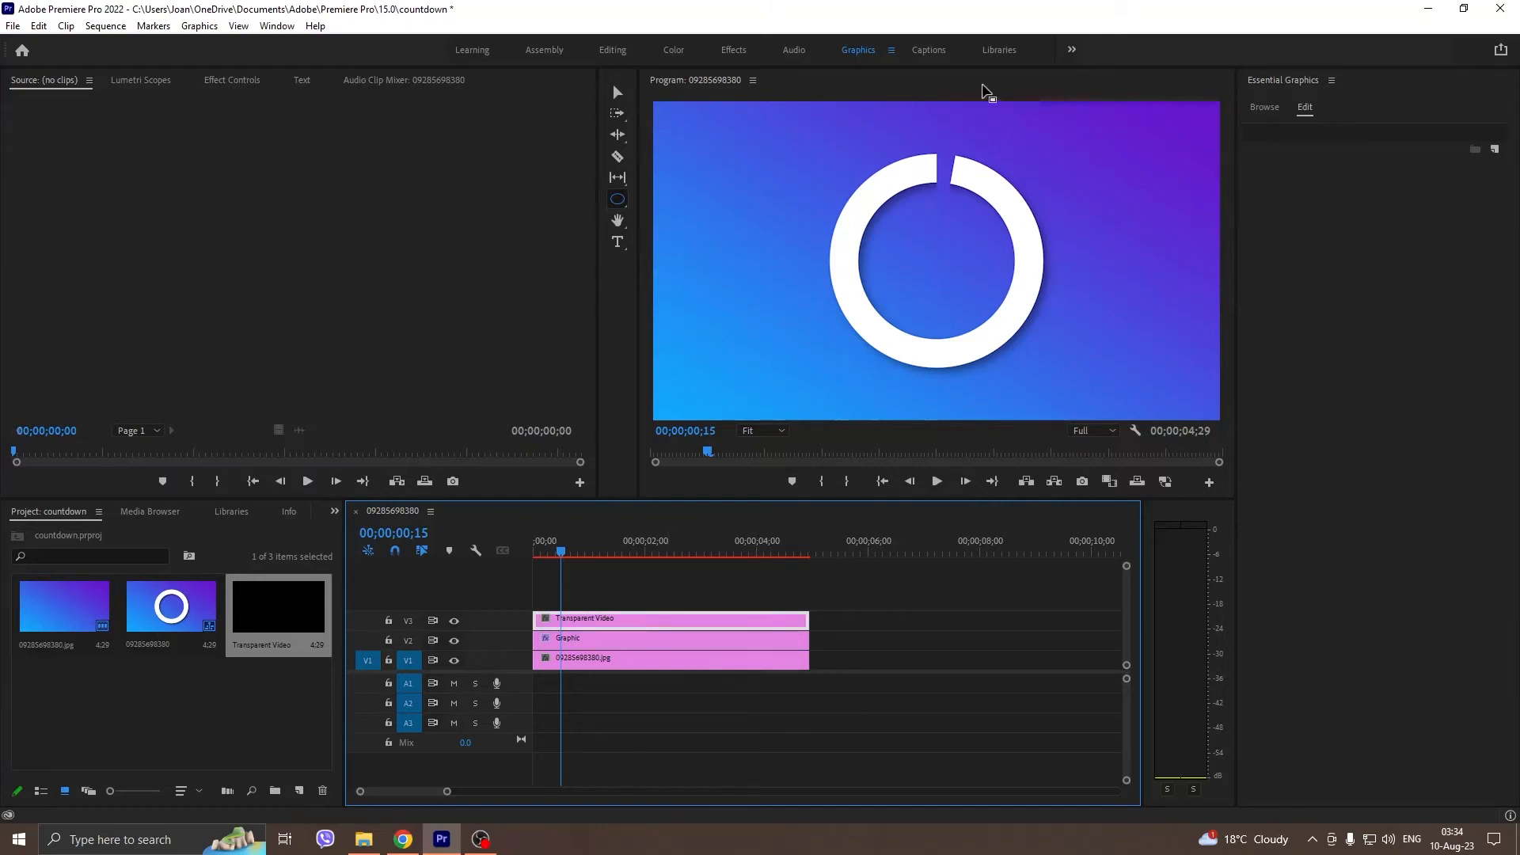
pyautogui.click(733, 50)
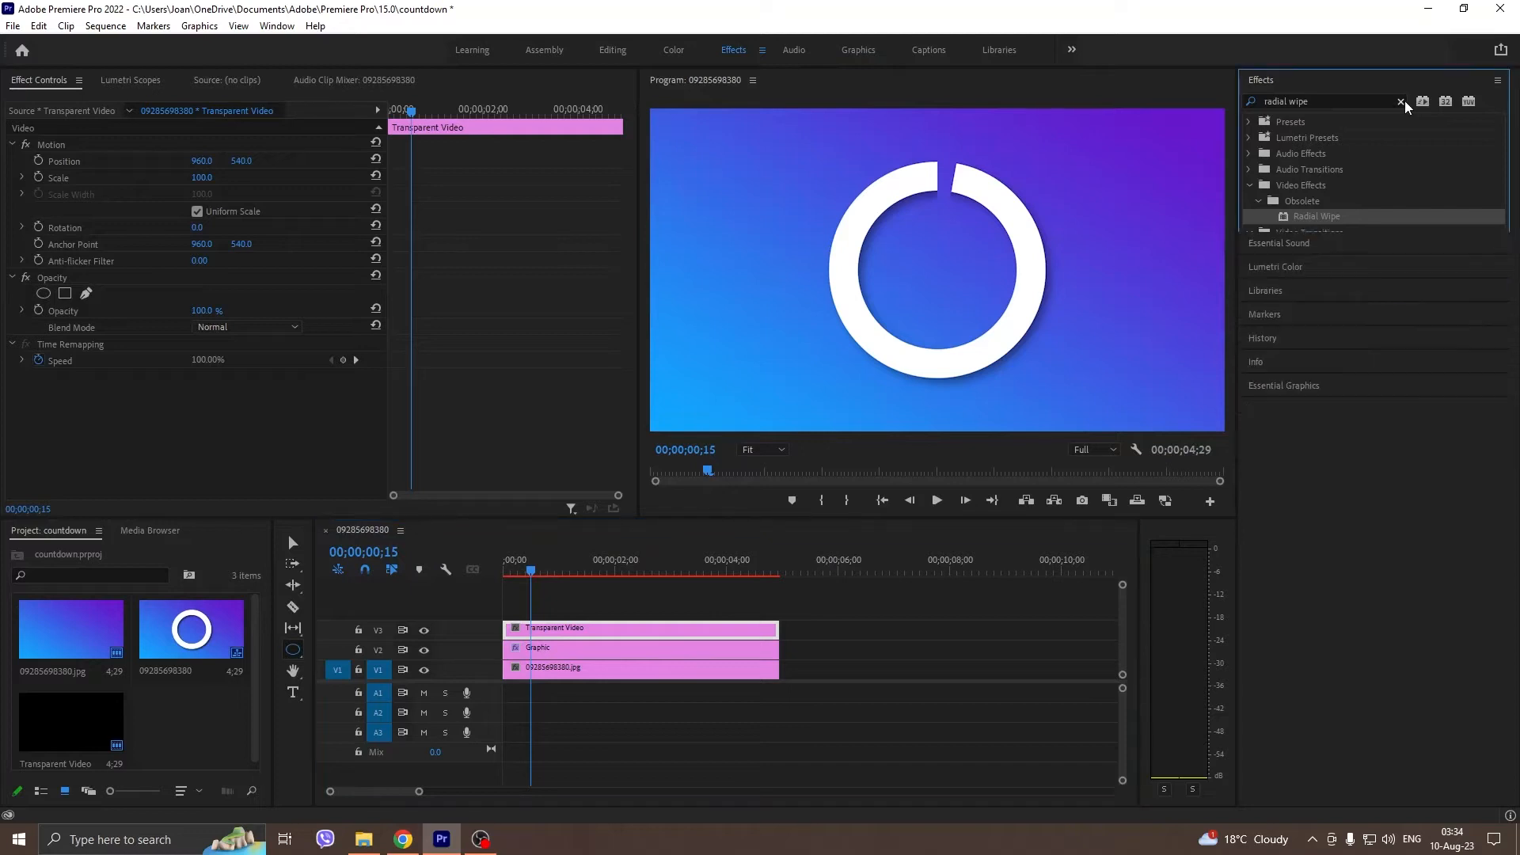
# - Apply the Timecode effect to Transparent Video and add Crop to show only minutes and seconds
pyautogui.click(1402, 101)
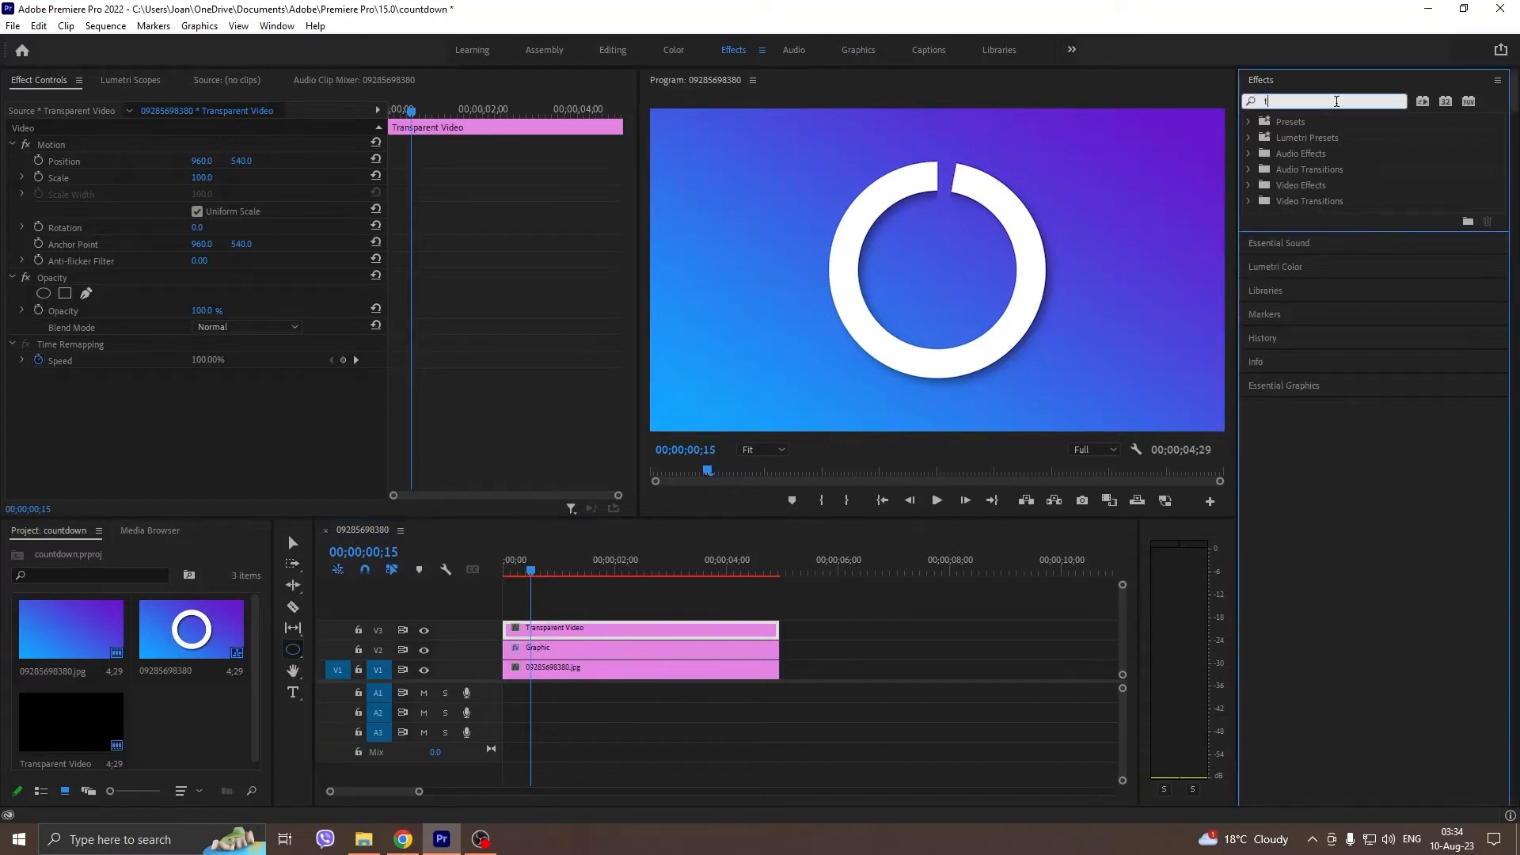
pyautogui.write('timecode')
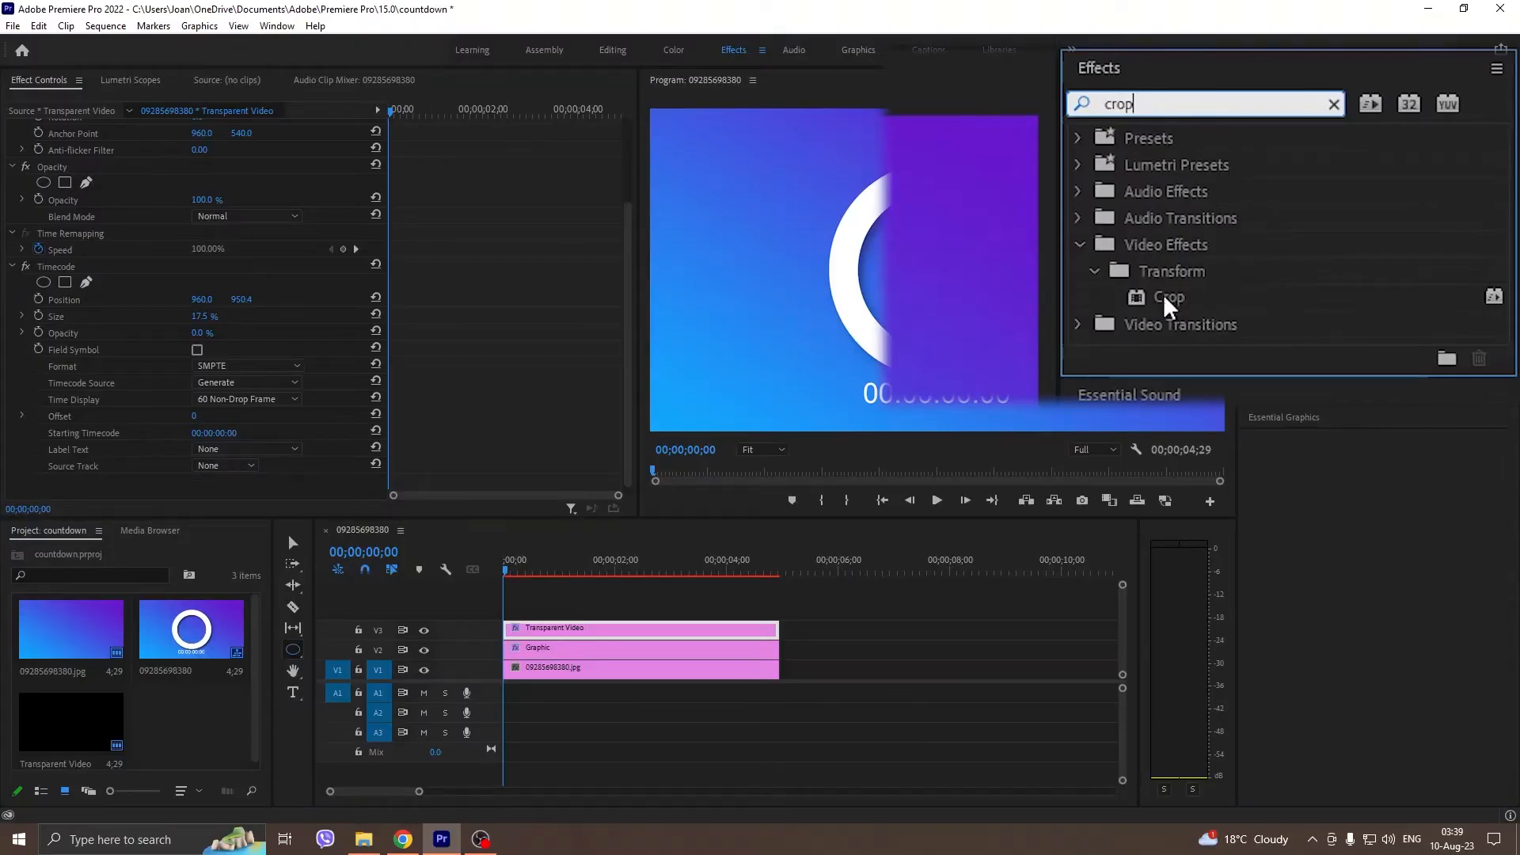
pyautogui.doubleClick(1169, 298)
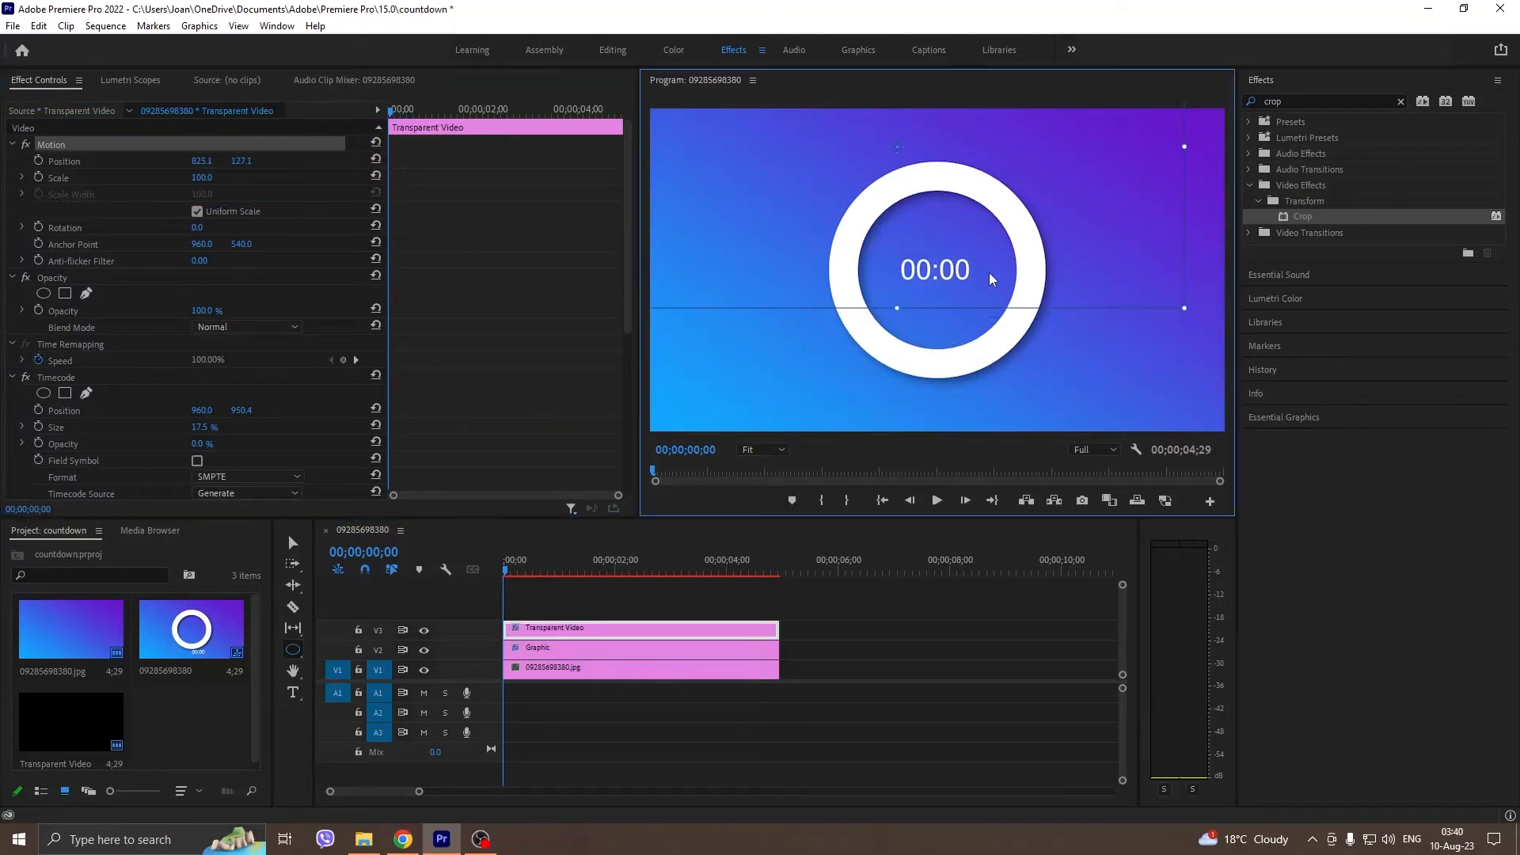
pyautogui.rightClick(640, 627)
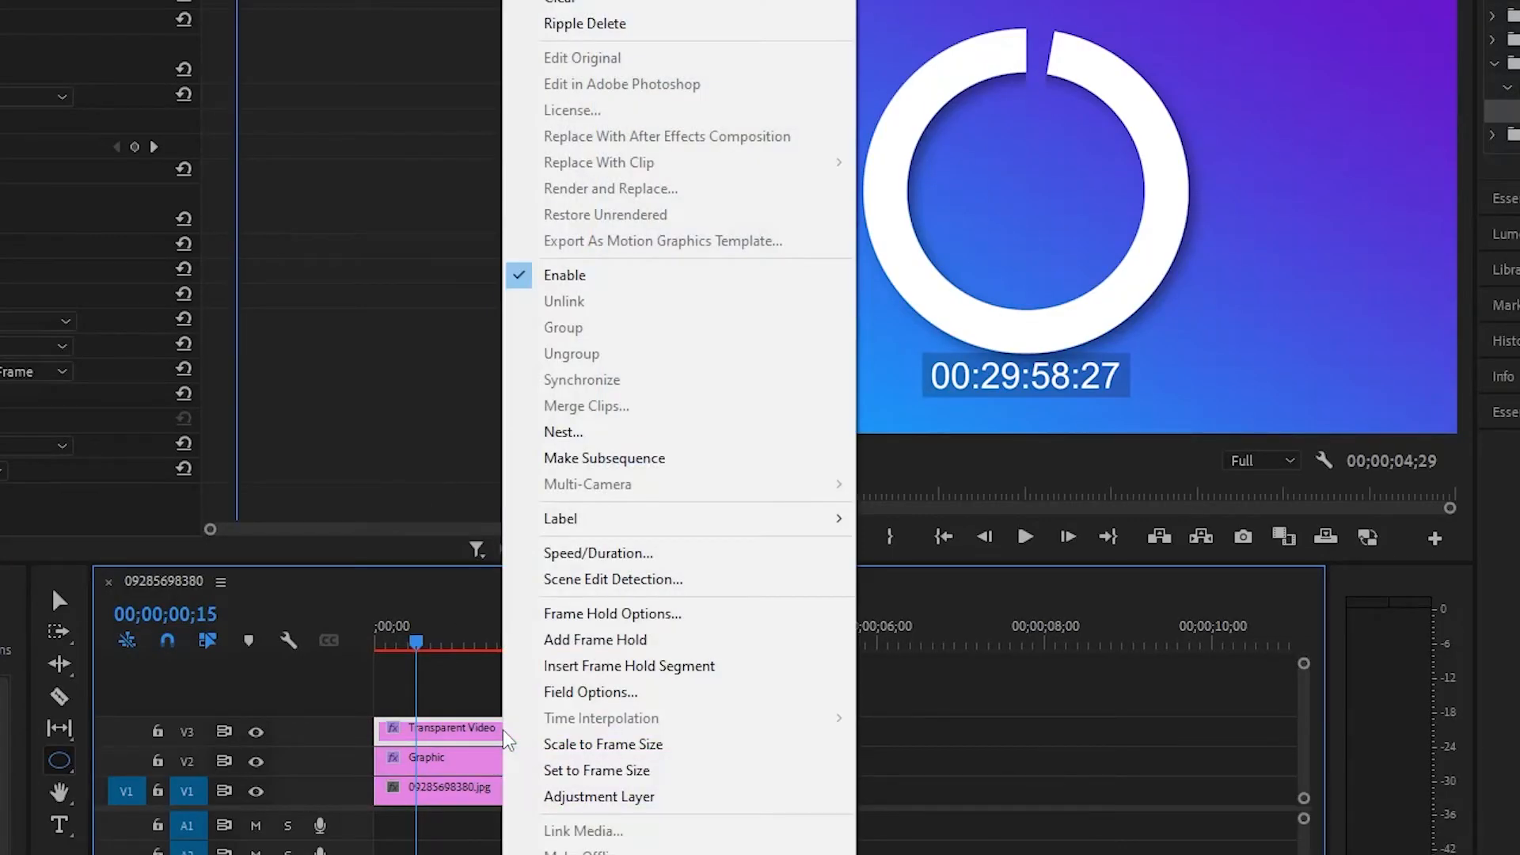
pyautogui.click(597, 552)
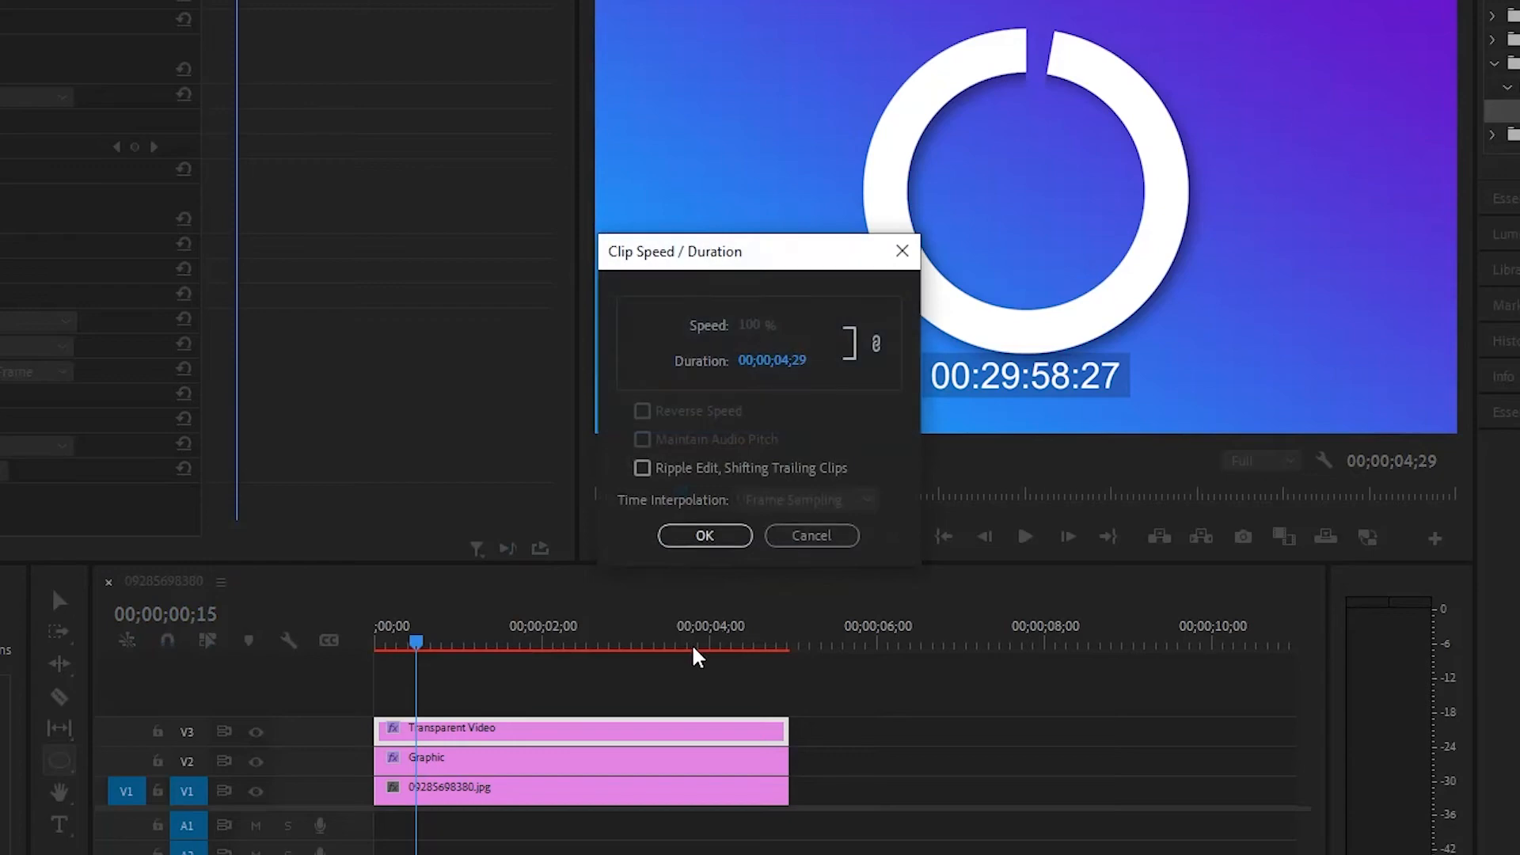
pyautogui.click(703, 535)
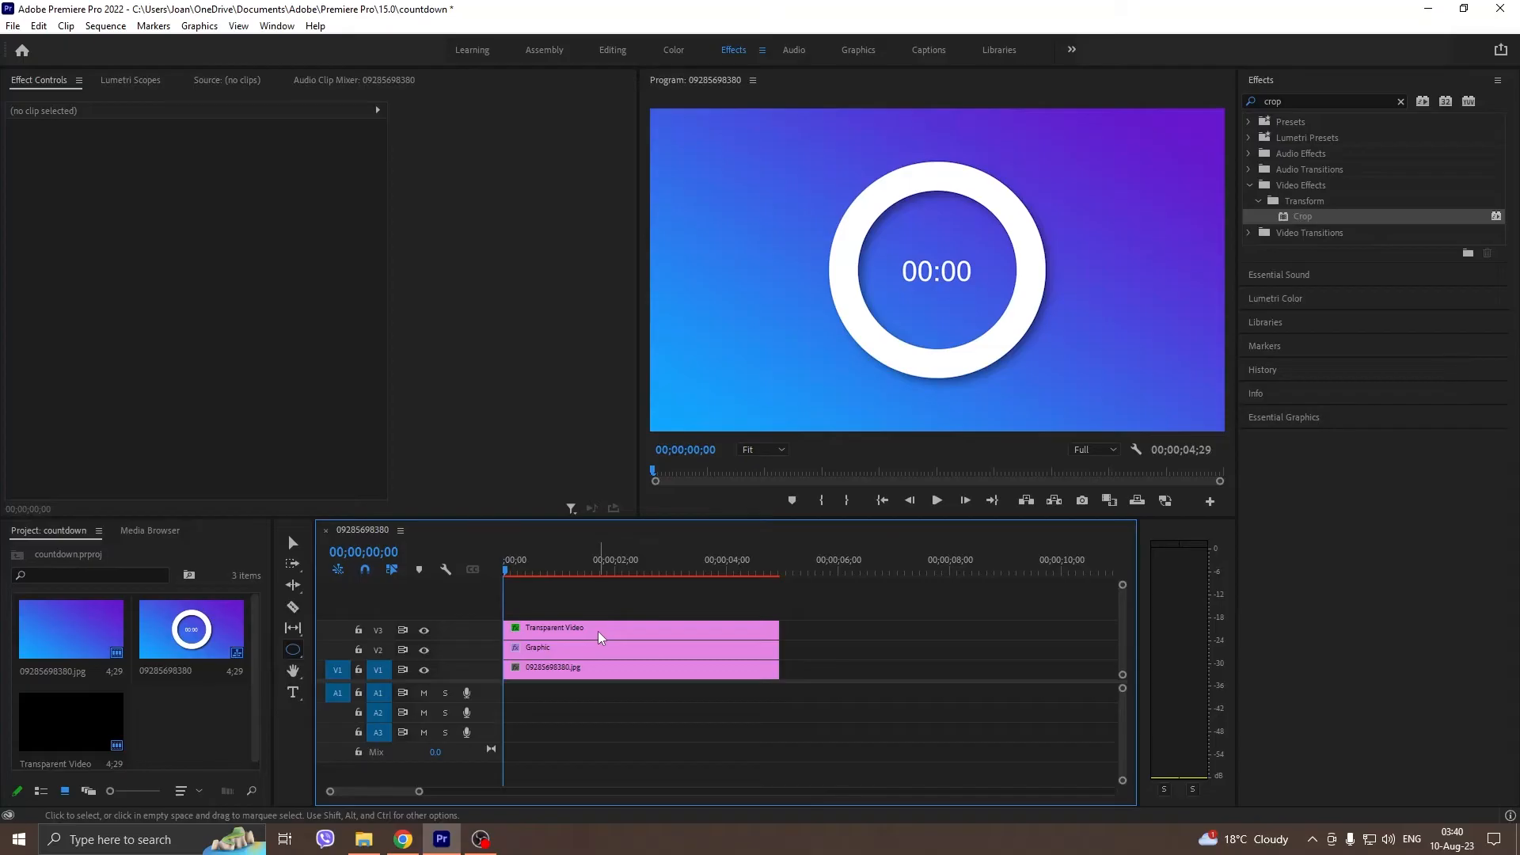
# - Nest the Transparent Video timecode clip into its own sequence with the default name
pyautogui.rightClick(640, 628)
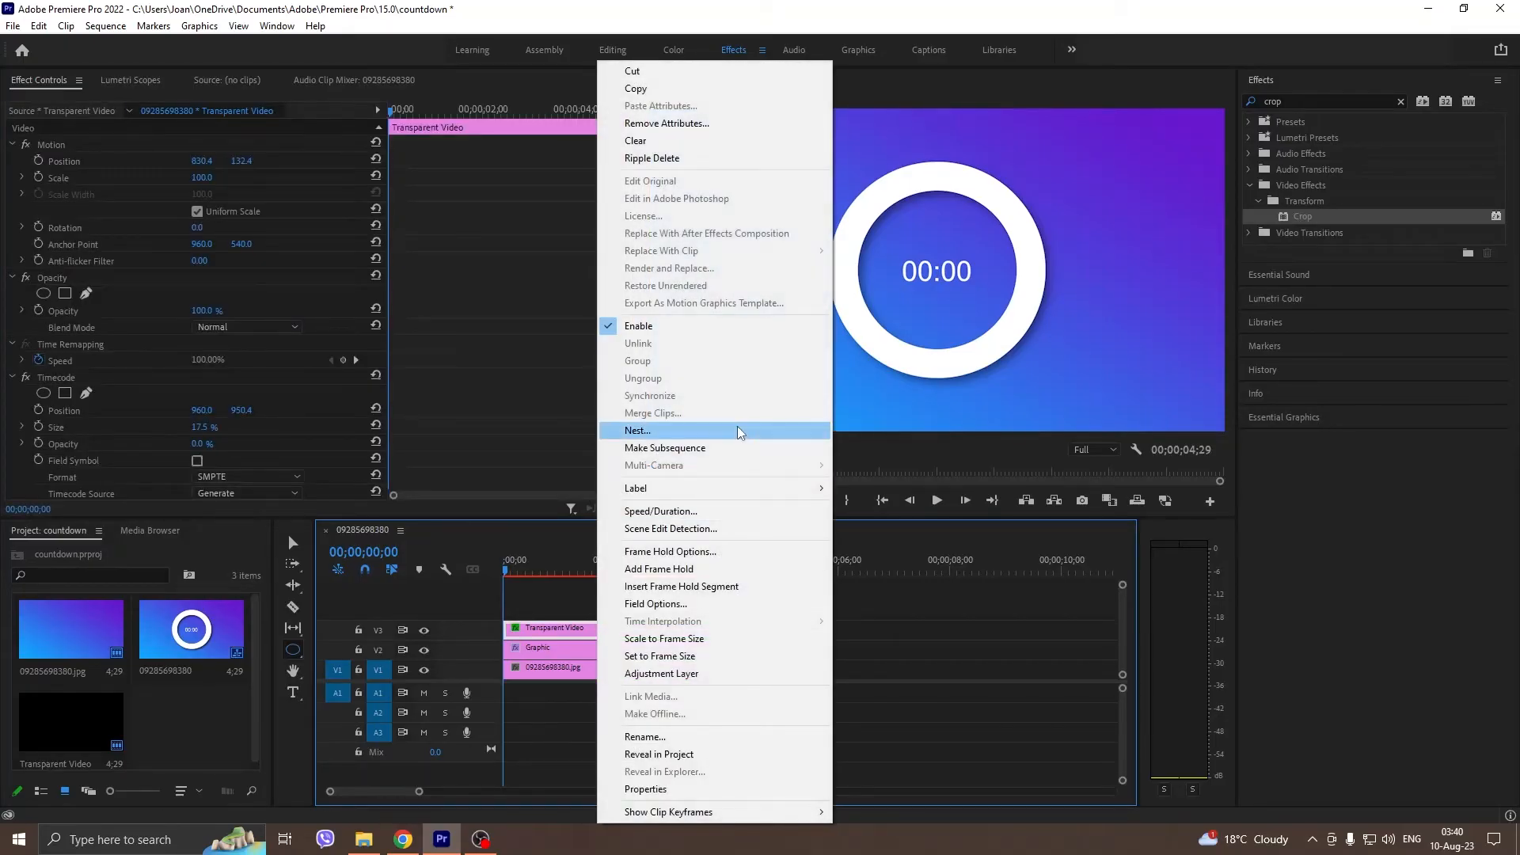
pyautogui.click(636, 431)
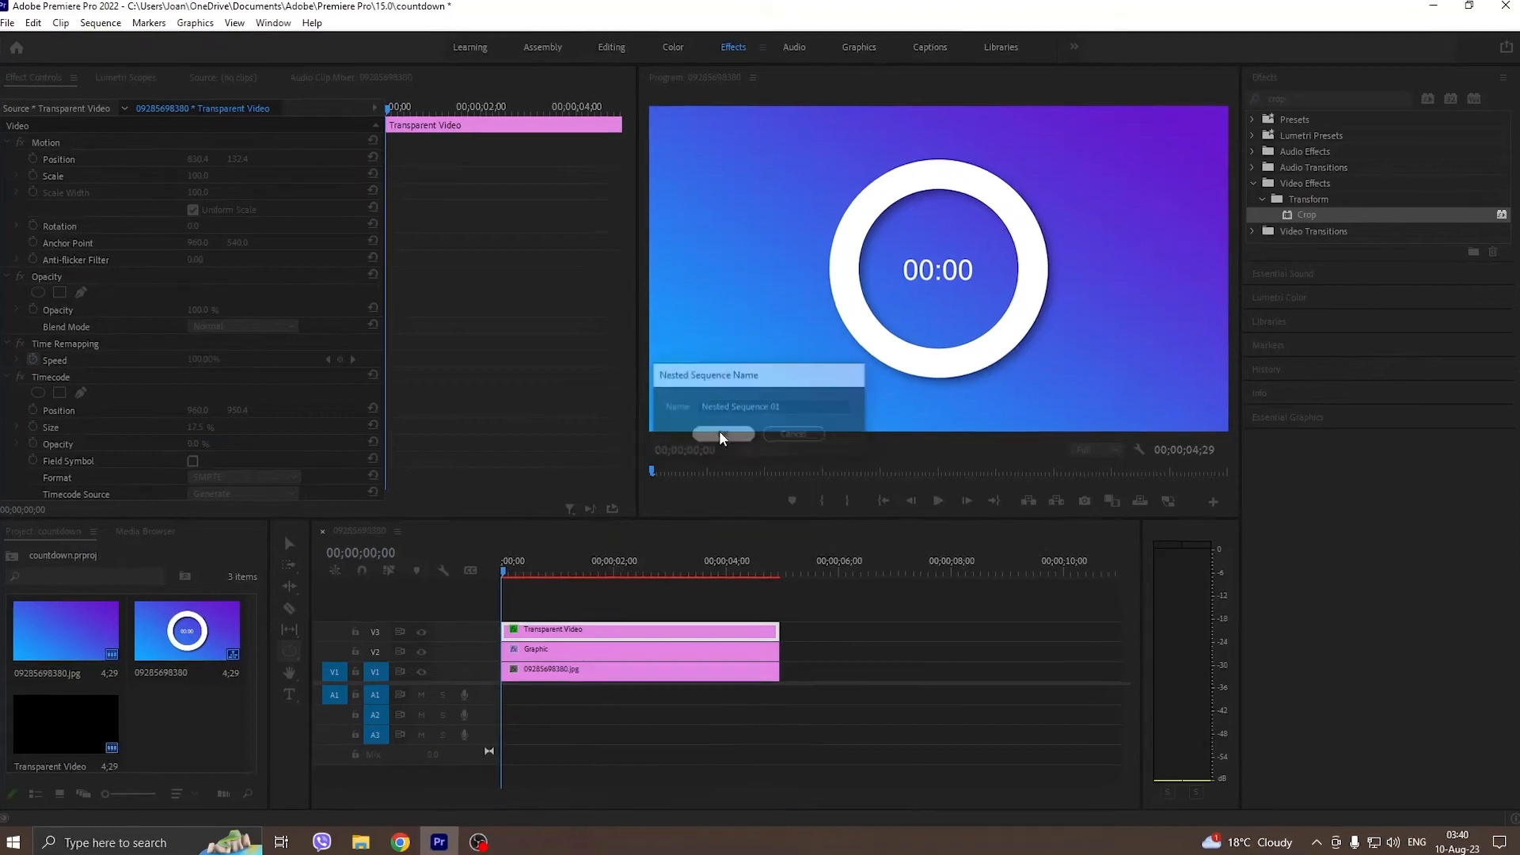
pyautogui.click(722, 434)
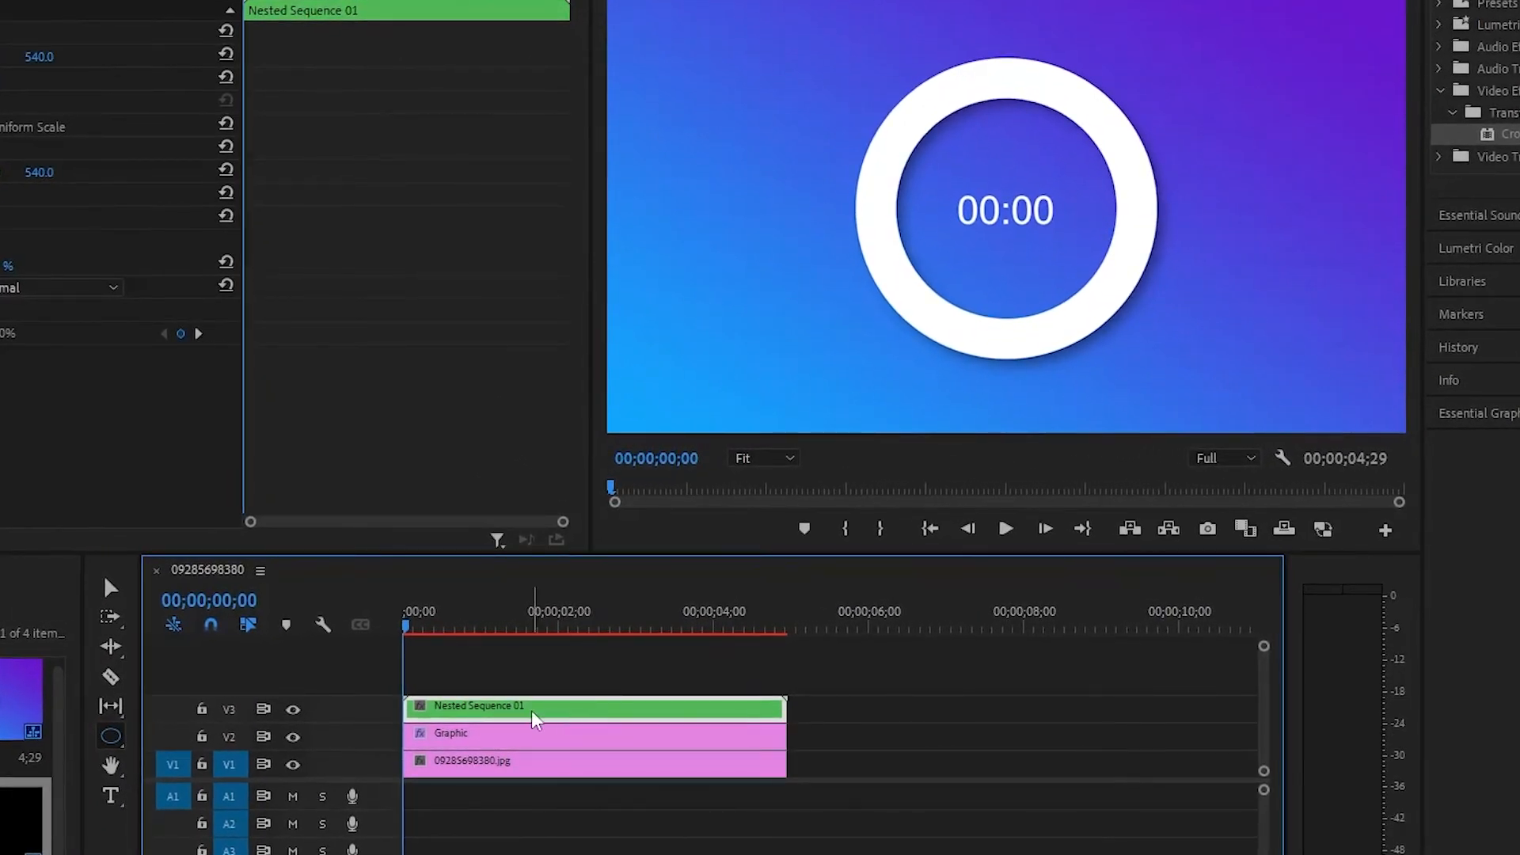
# - Tick Reverse Speed in the nested clip's Speed/Duration settings so the timecode counts down
pyautogui.rightClick(534, 707)
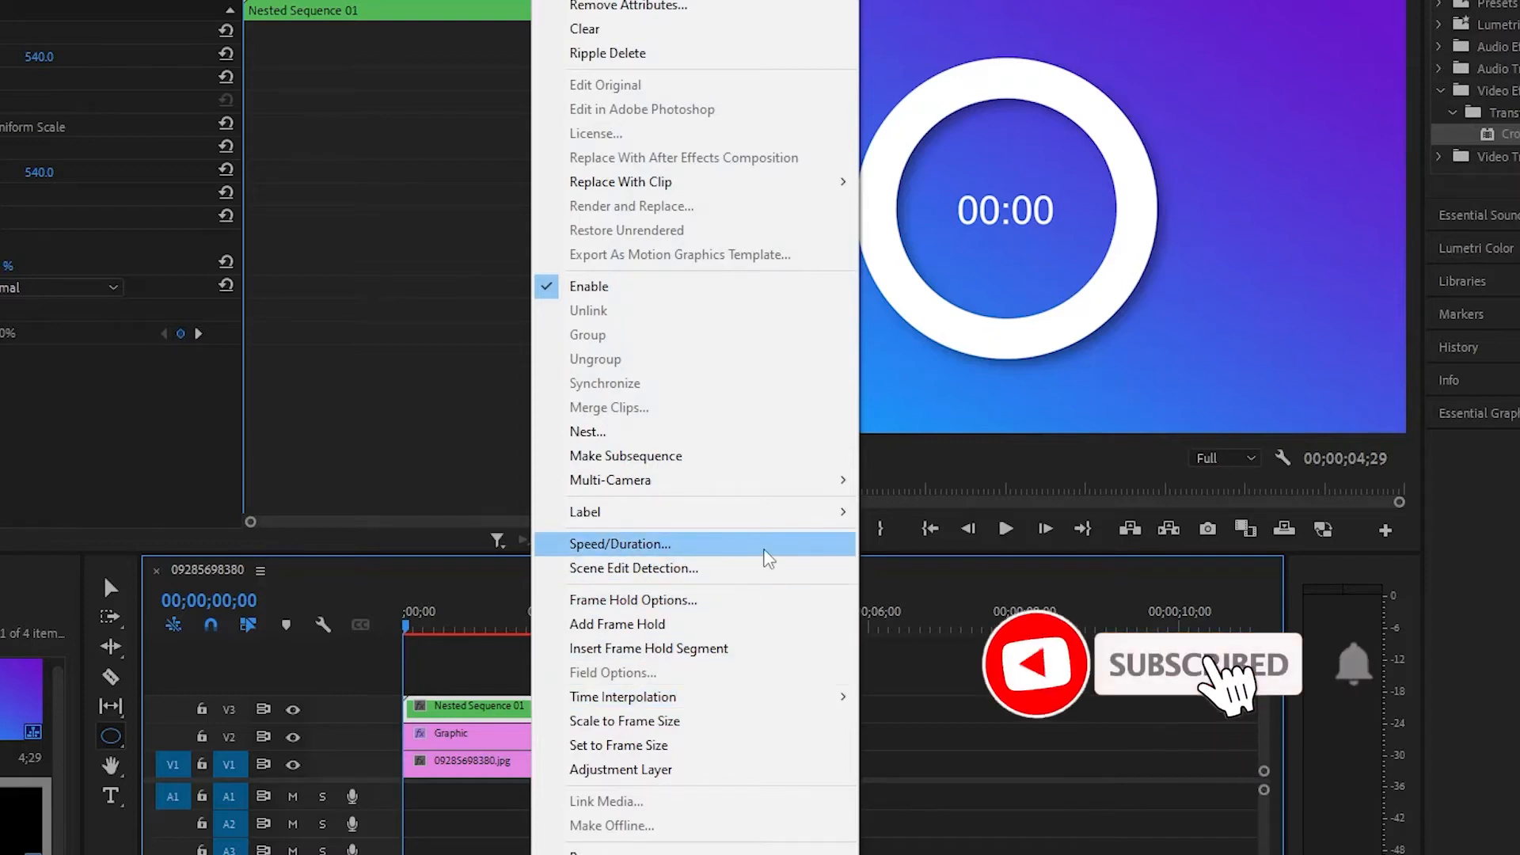
pyautogui.click(619, 543)
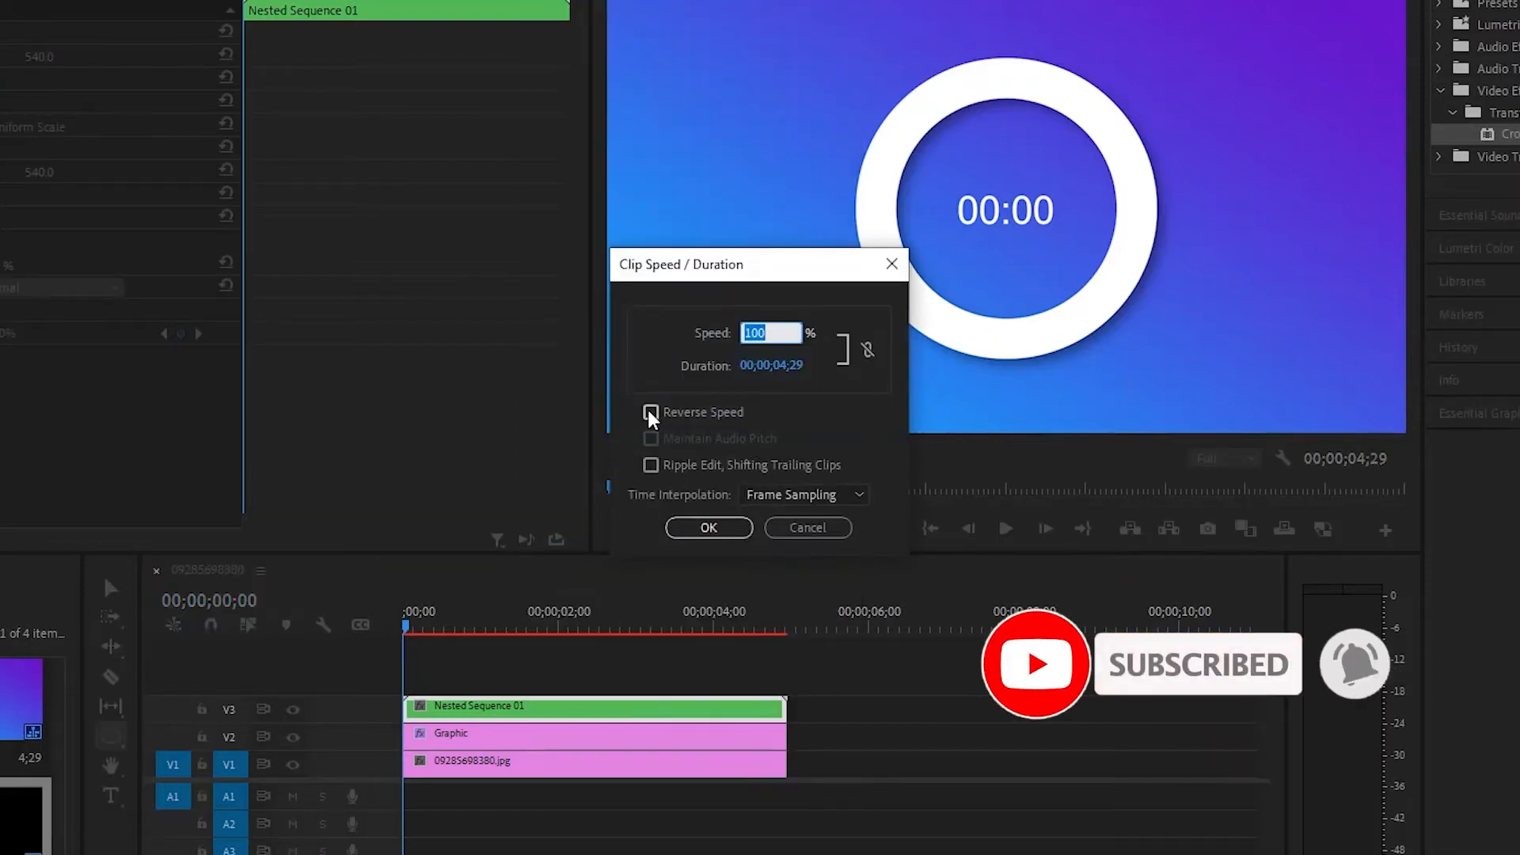
pyautogui.click(651, 412)
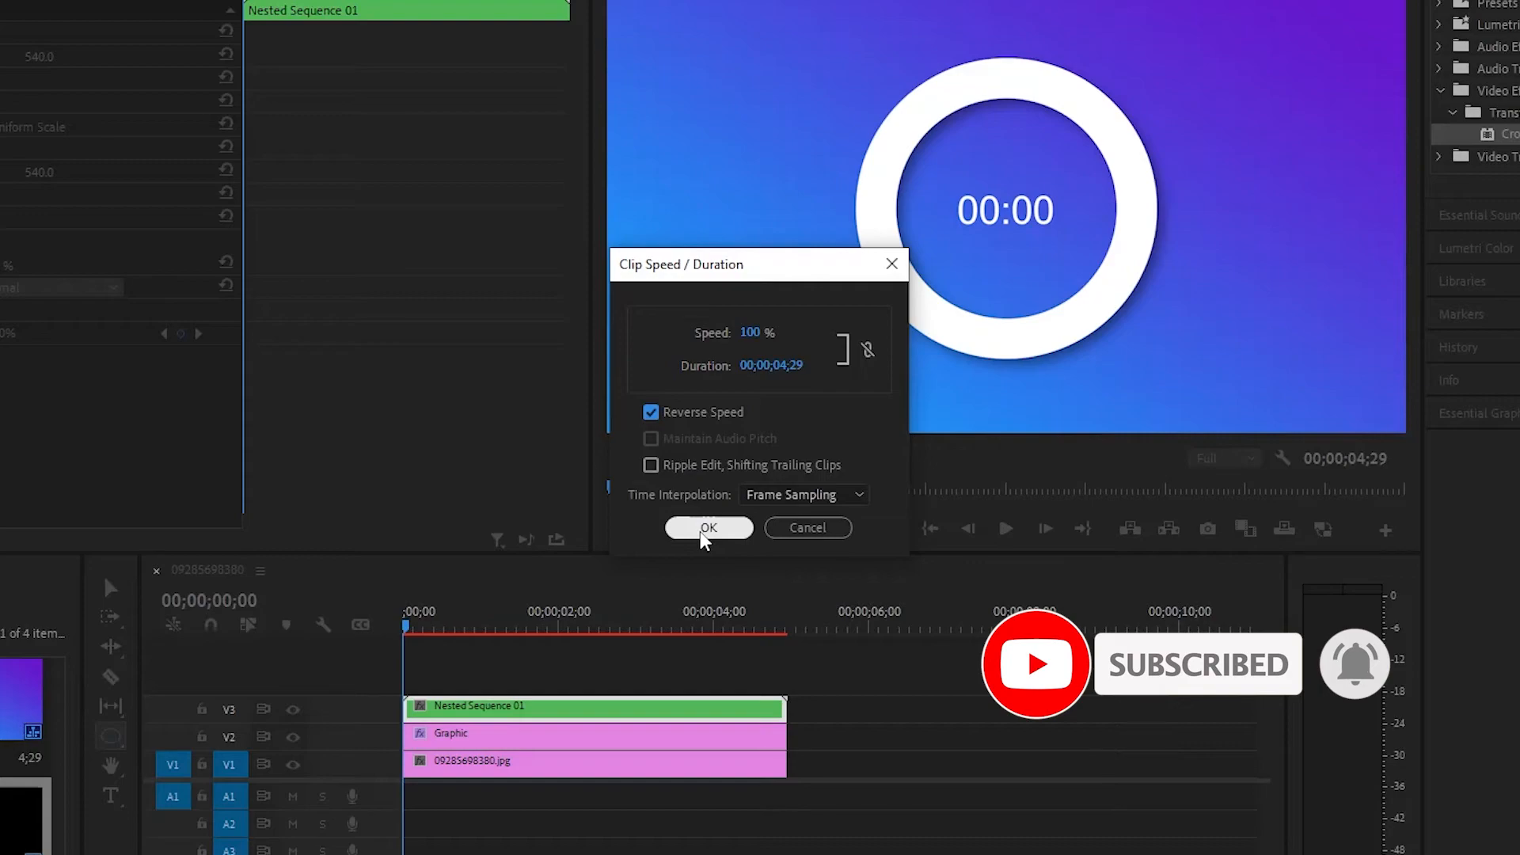
pyautogui.click(707, 527)
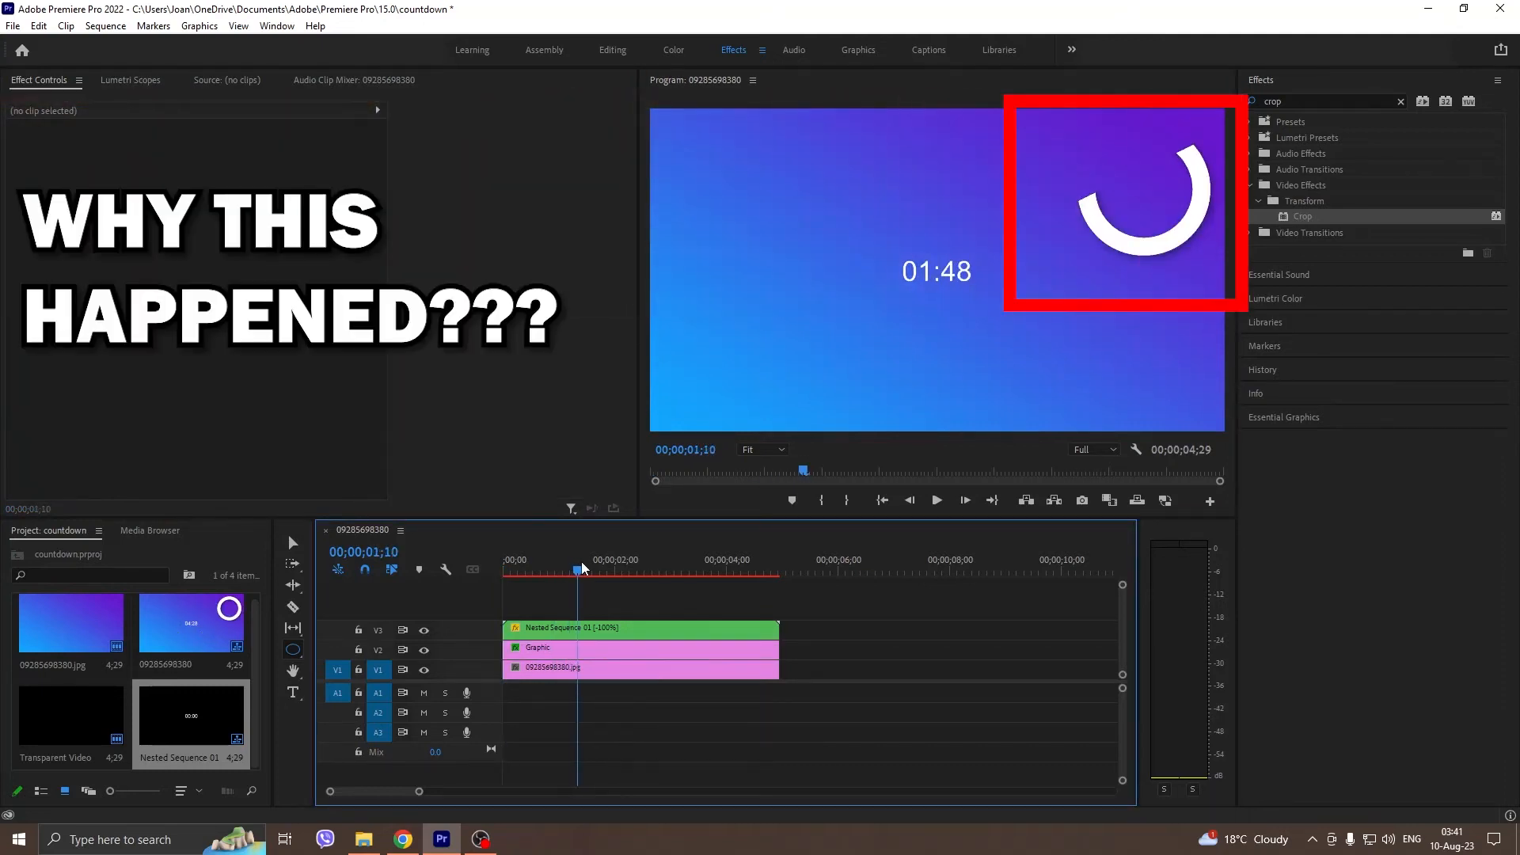
pyautogui.moveTo(597, 586)
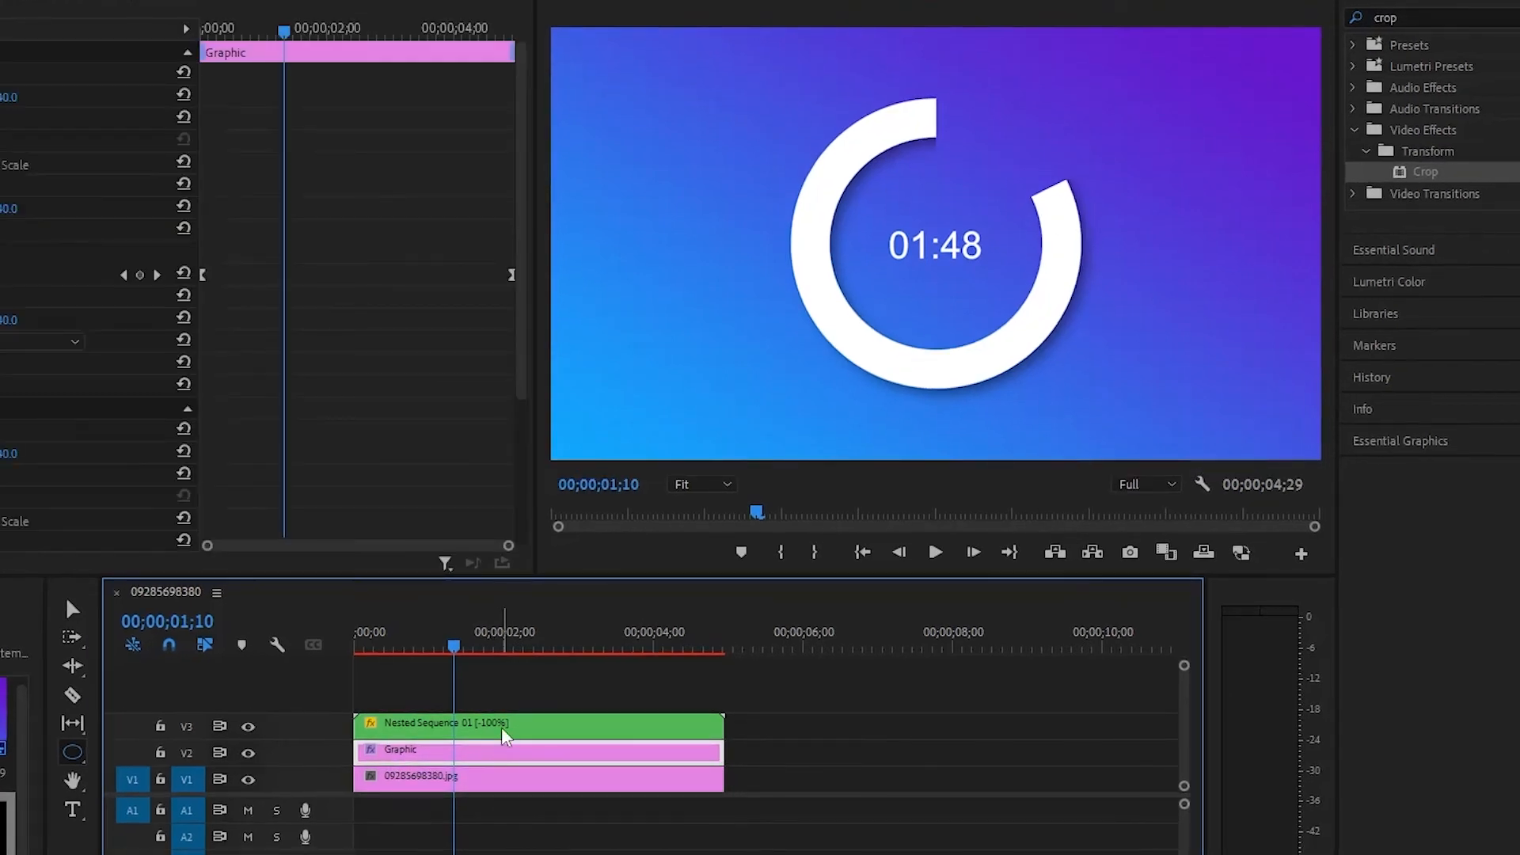
# - Nest the Graphic ring and reversed timecode clips into one sequence above the gradient
pyautogui.rightClick(503, 725)
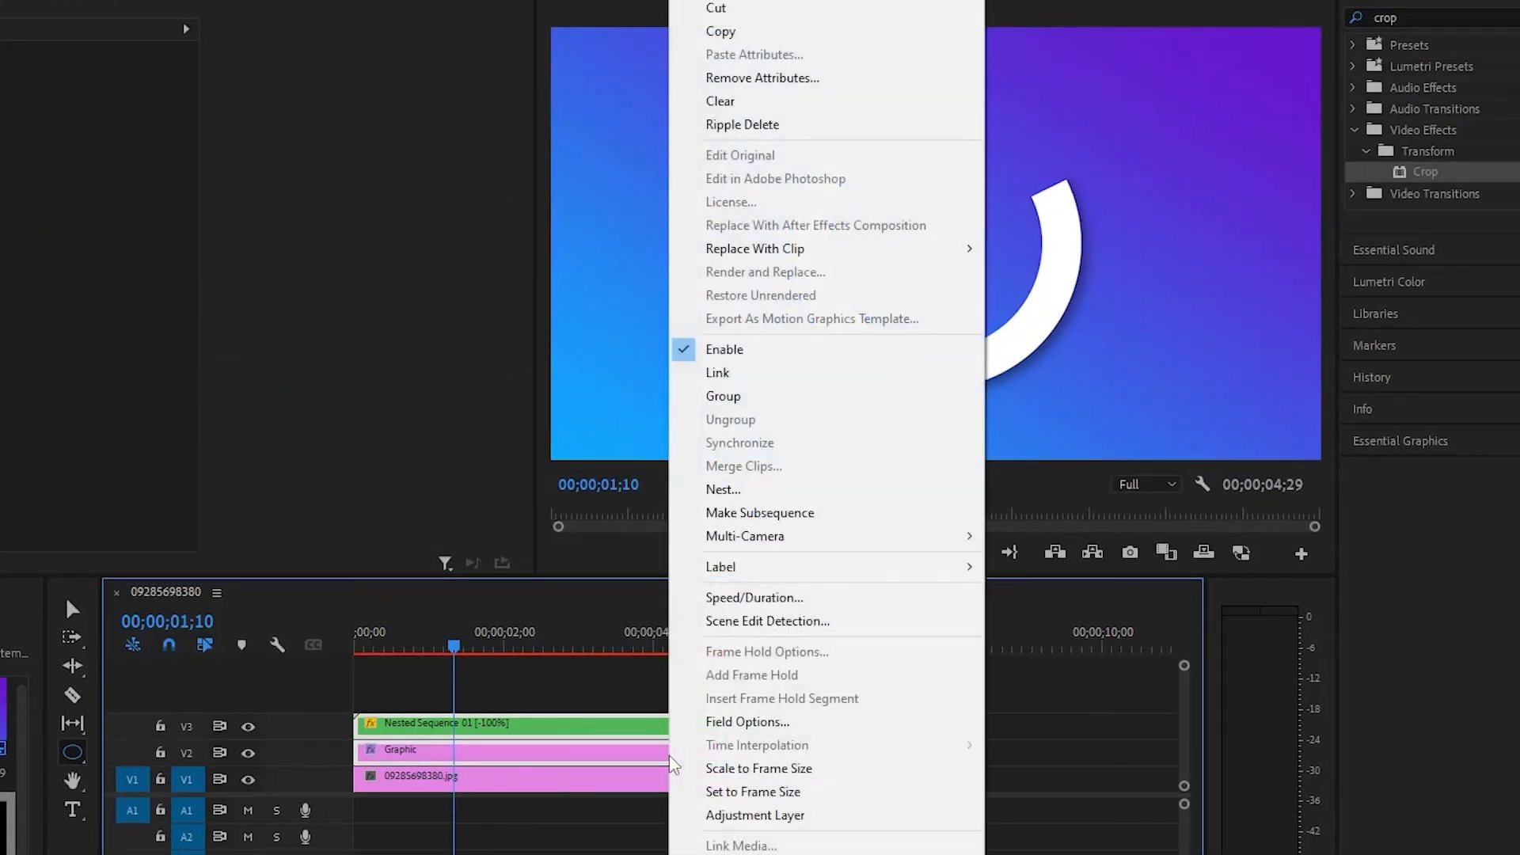
pyautogui.moveTo(724, 489)
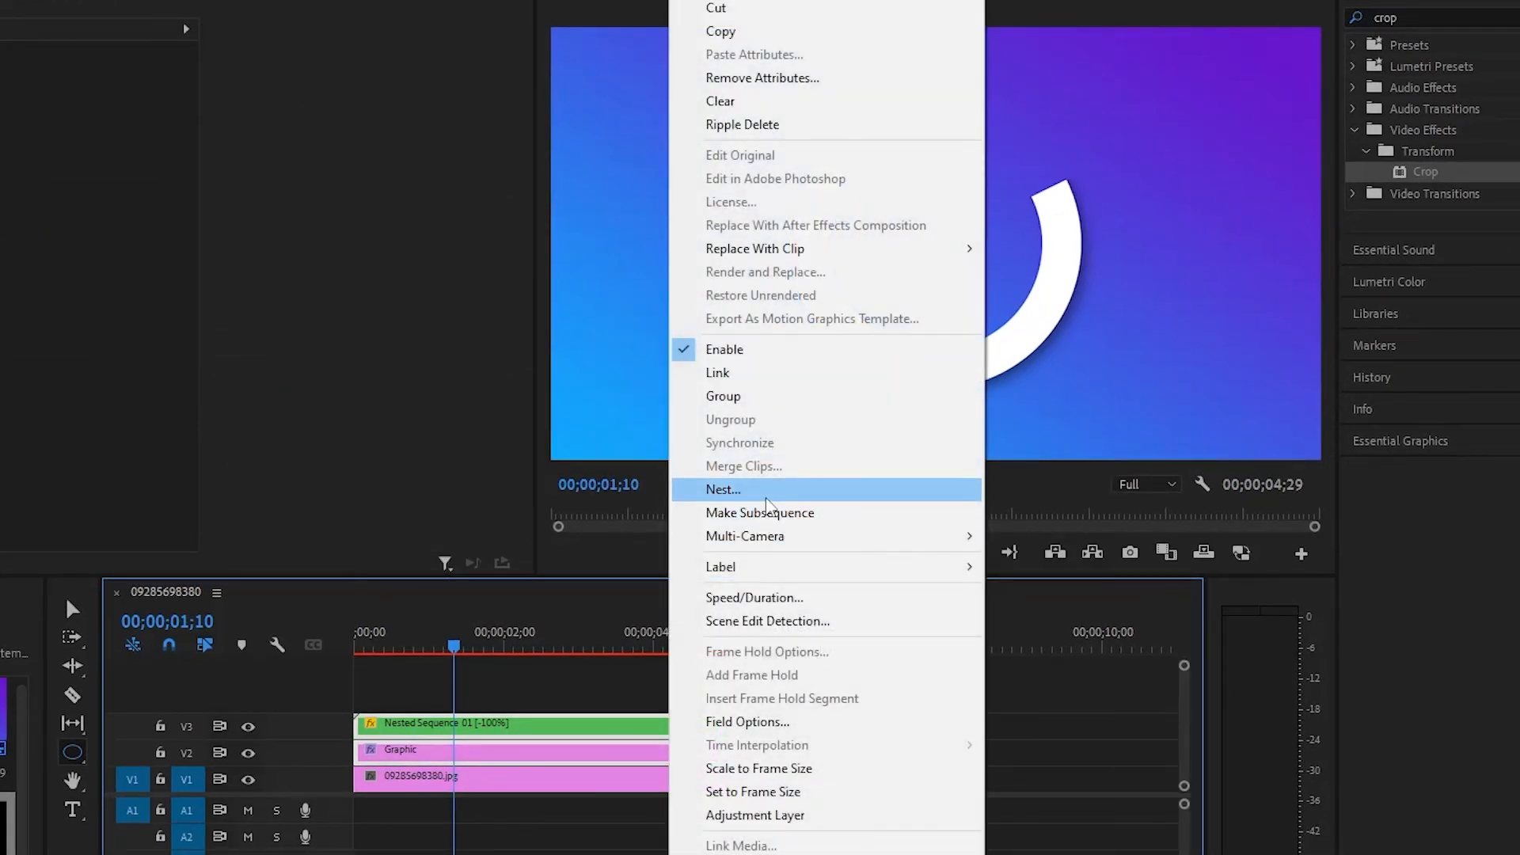
pyautogui.click(722, 489)
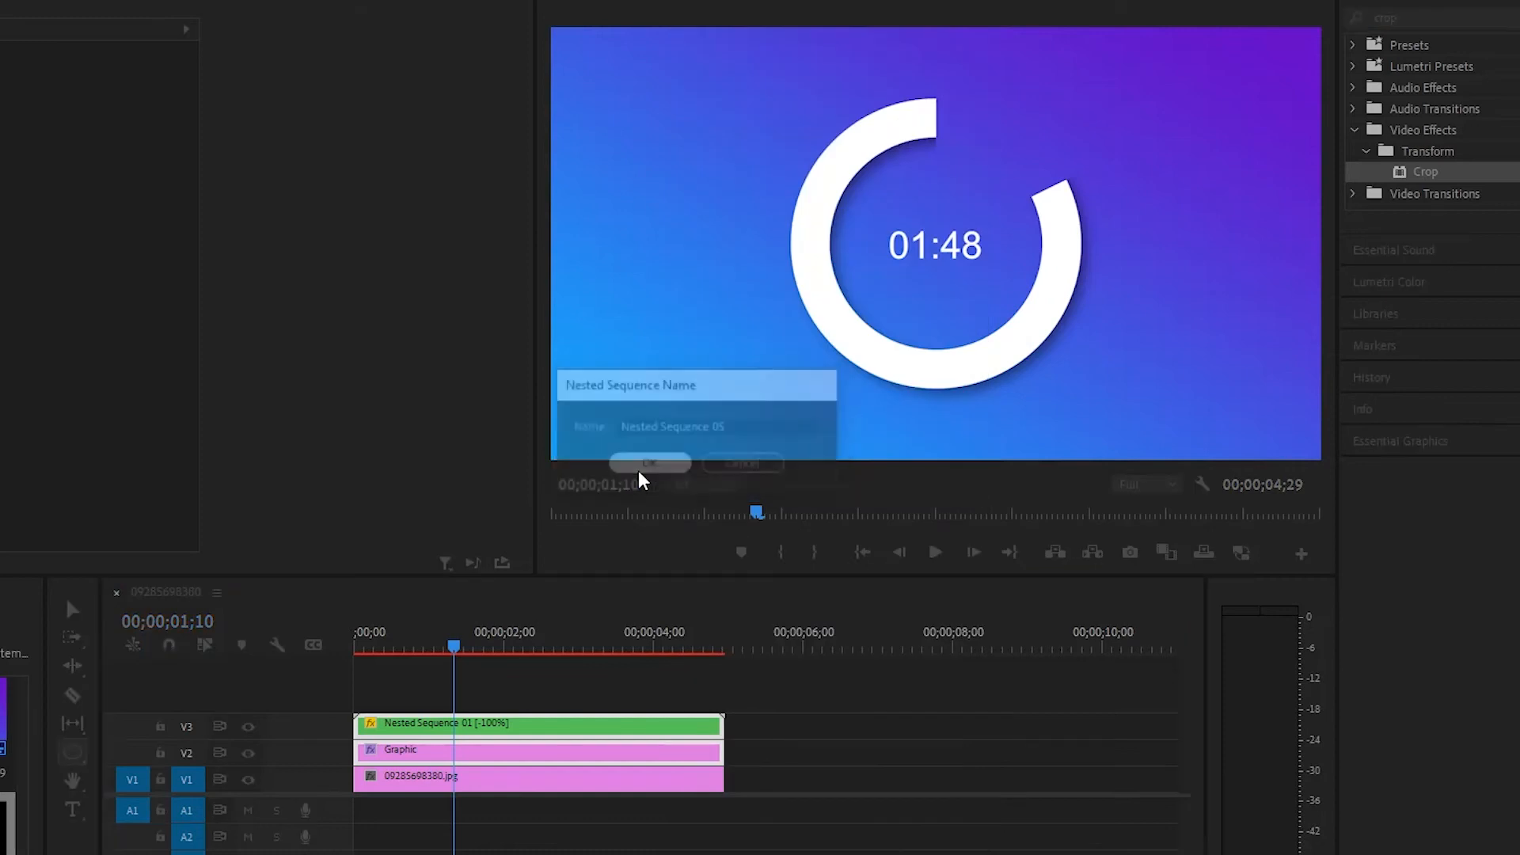
pyautogui.click(650, 463)
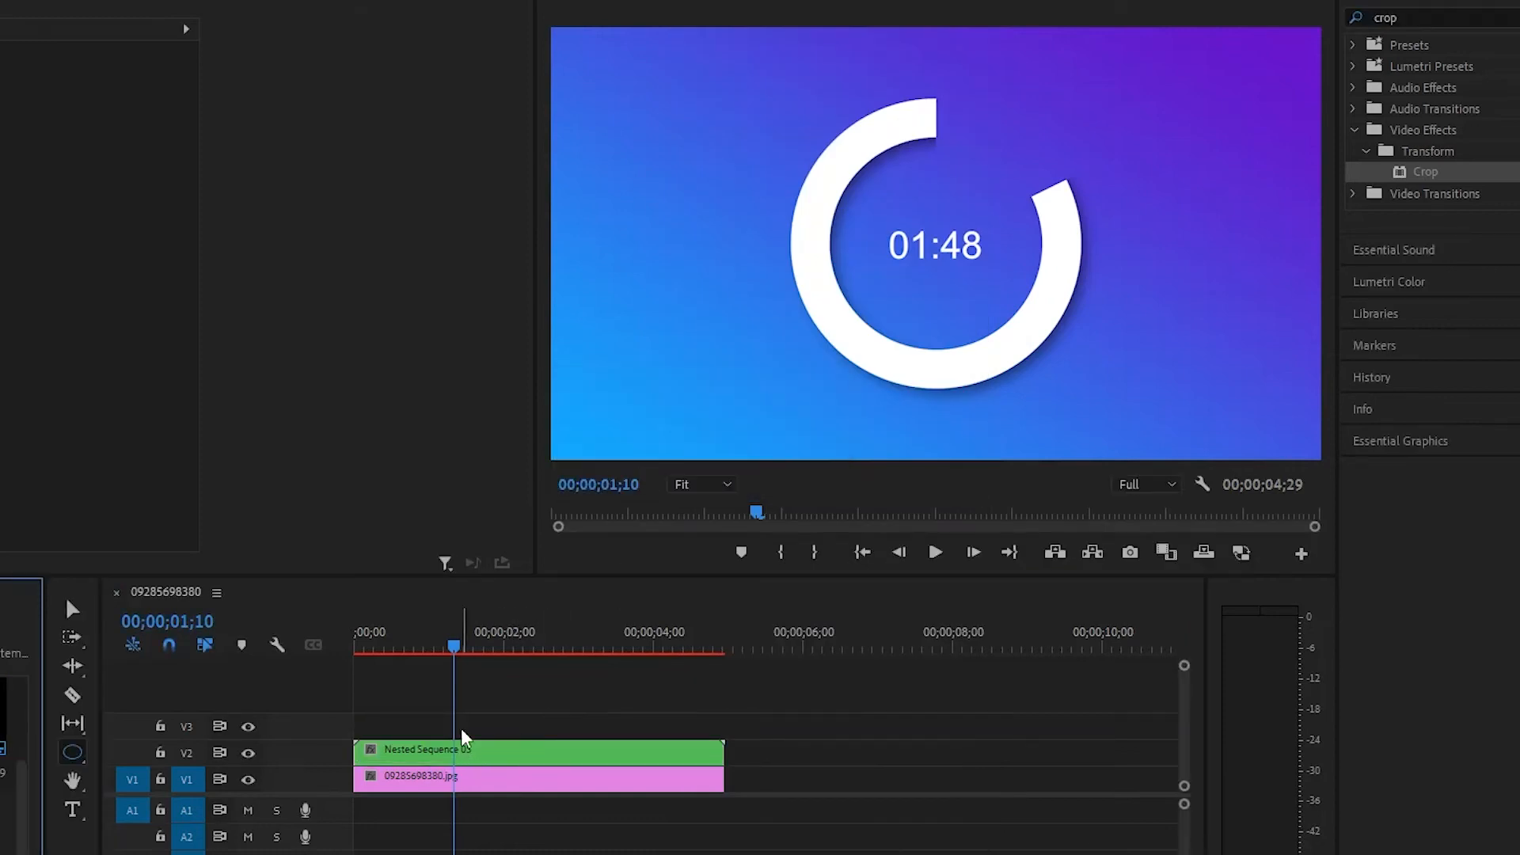